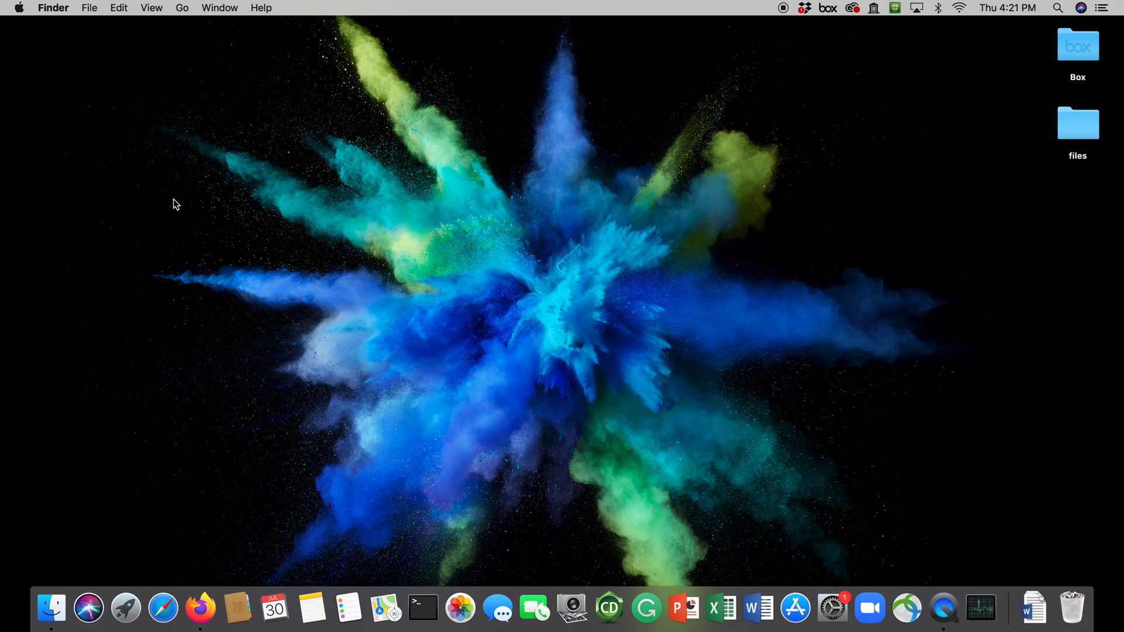
{"action": "mouse_move", "coordinate": [172, 198]}
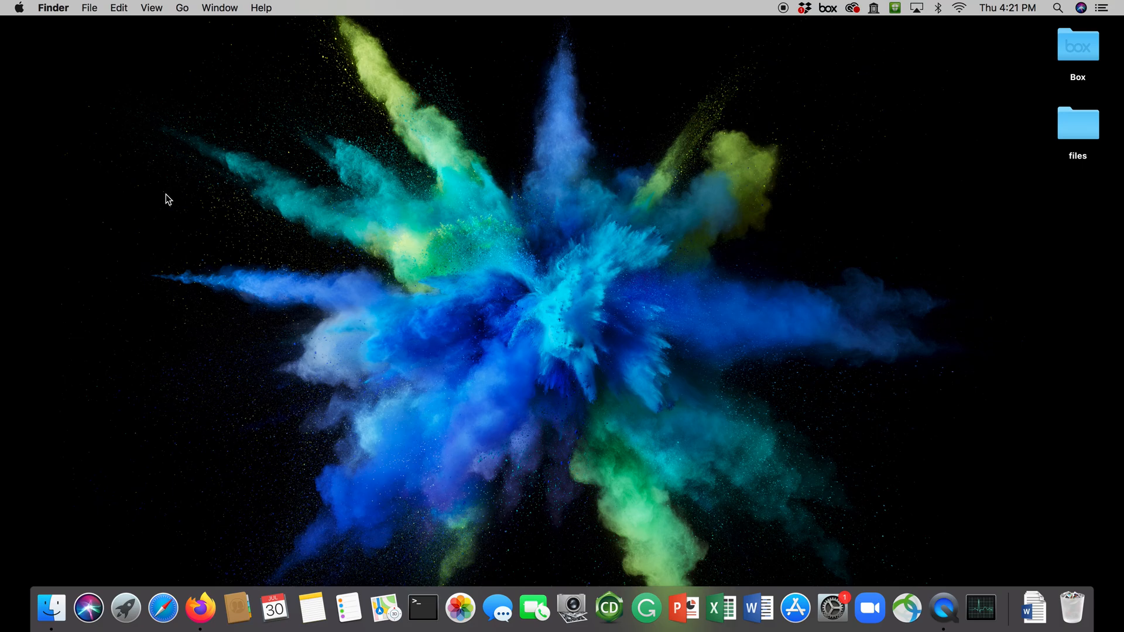
{"action": "mouse_move", "coordinate": [157, 504]}
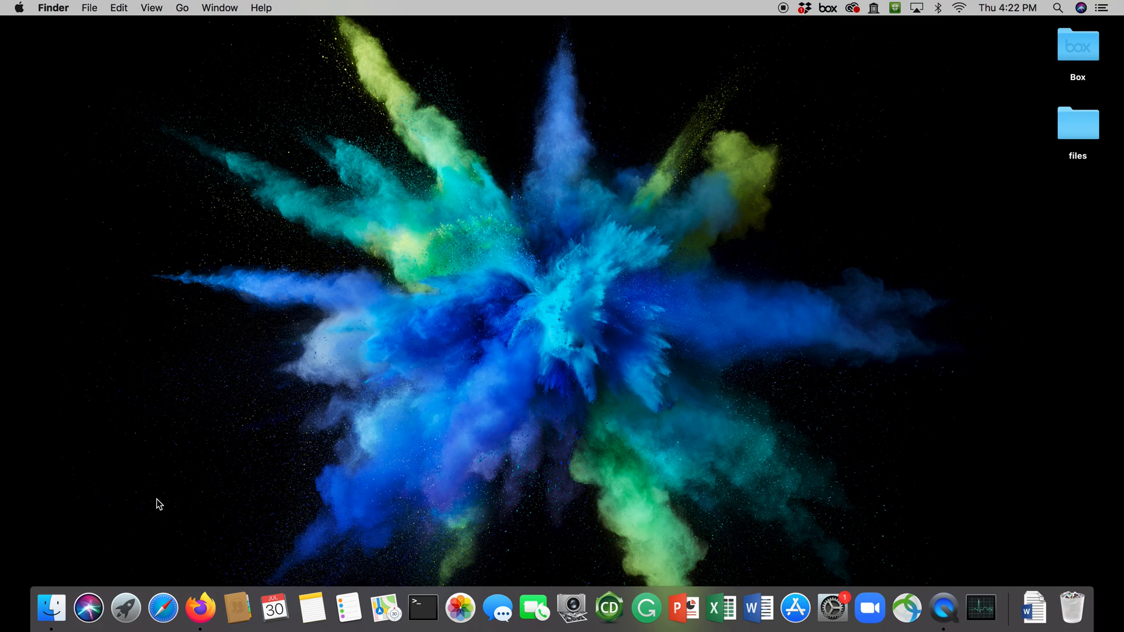
{"action": "mouse_move", "coordinate": [125, 609]}
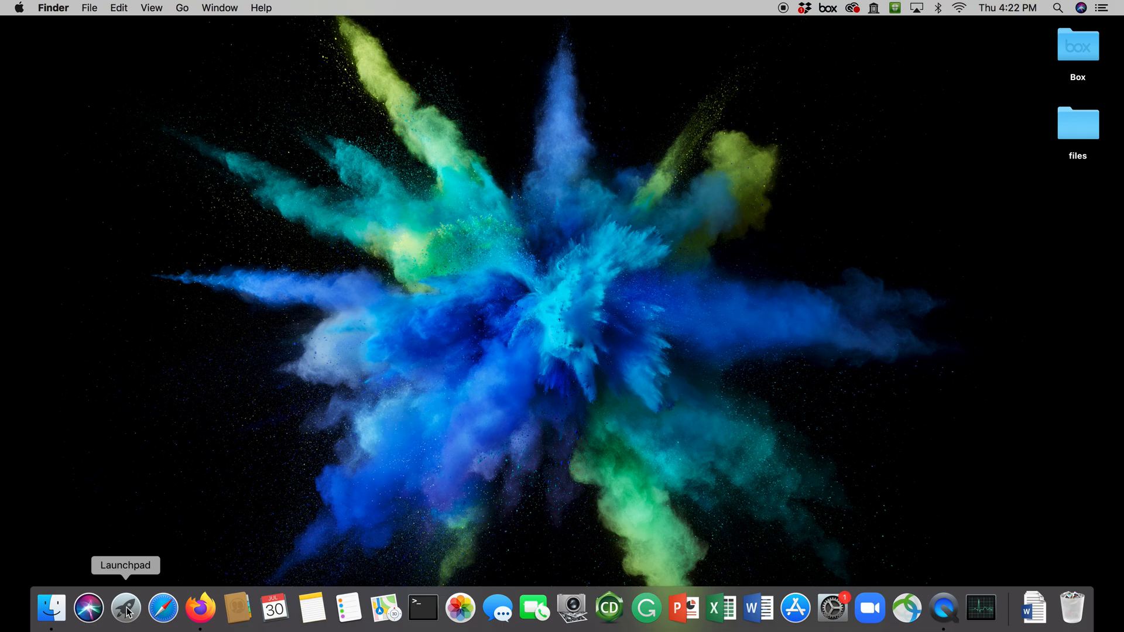
Show the Launchpad app grid and open its Other utilities folder
{"action": "left_click", "coordinate": [125, 609]}
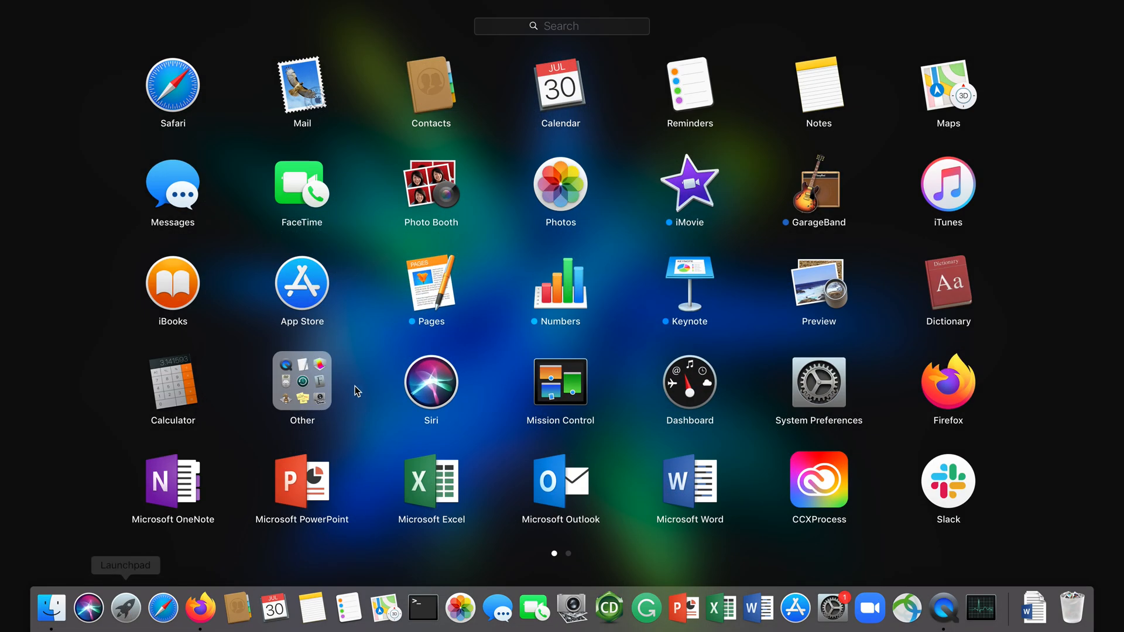
{"action": "left_click", "coordinate": [301, 381]}
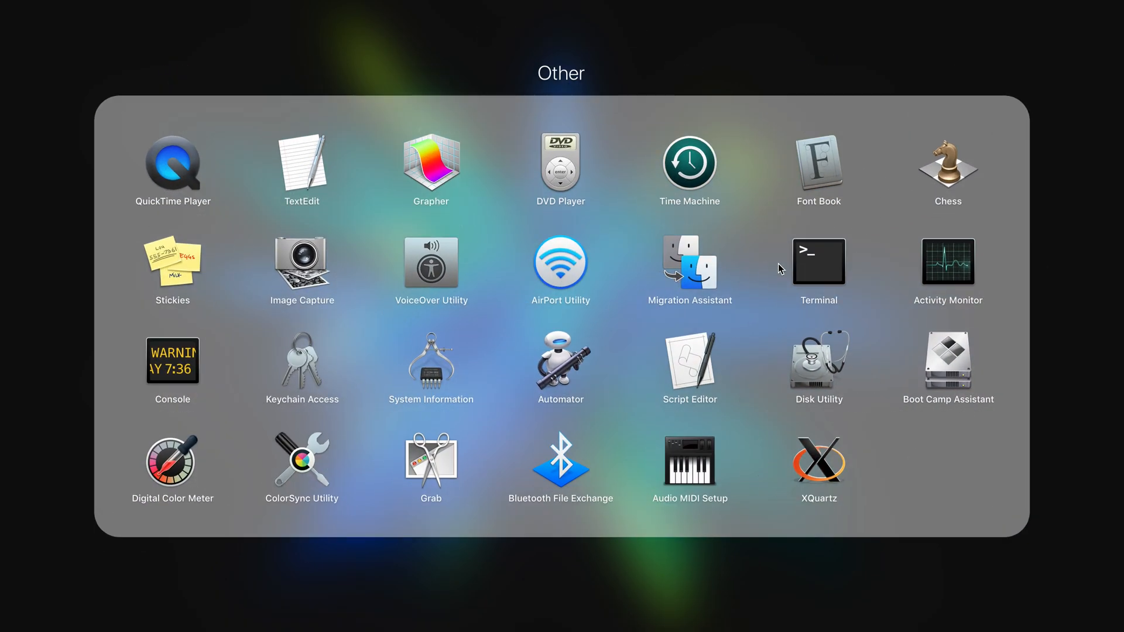
{"action": "mouse_move", "coordinate": [770, 261]}
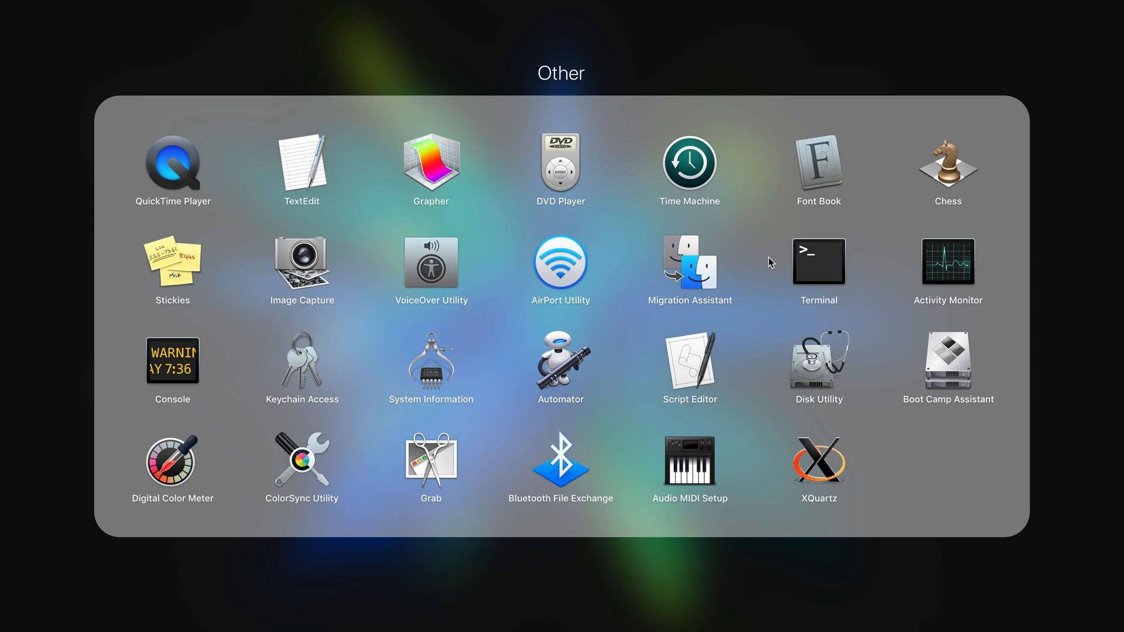
{"action": "mouse_move", "coordinate": [810, 520]}
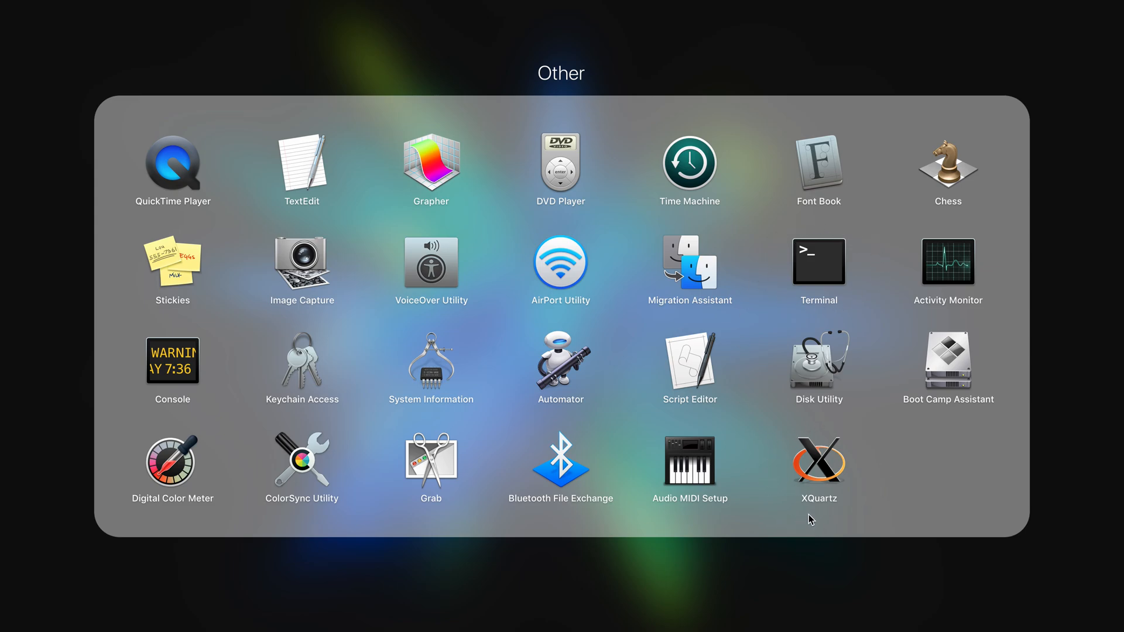
{"action": "mouse_move", "coordinate": [807, 517]}
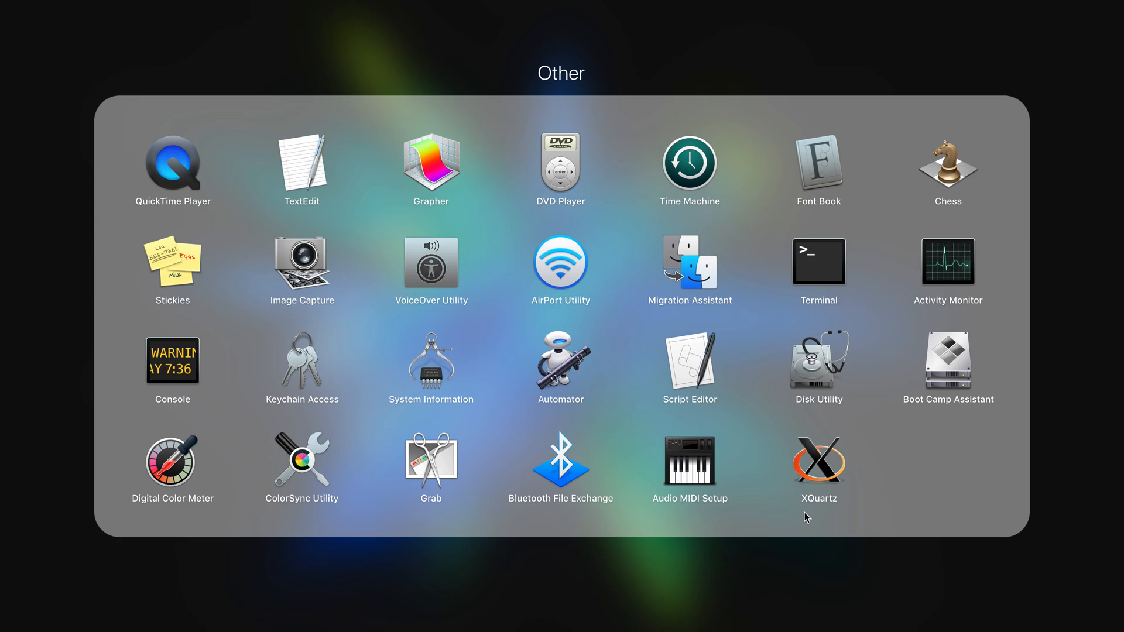
{"action": "mouse_move", "coordinate": [800, 504]}
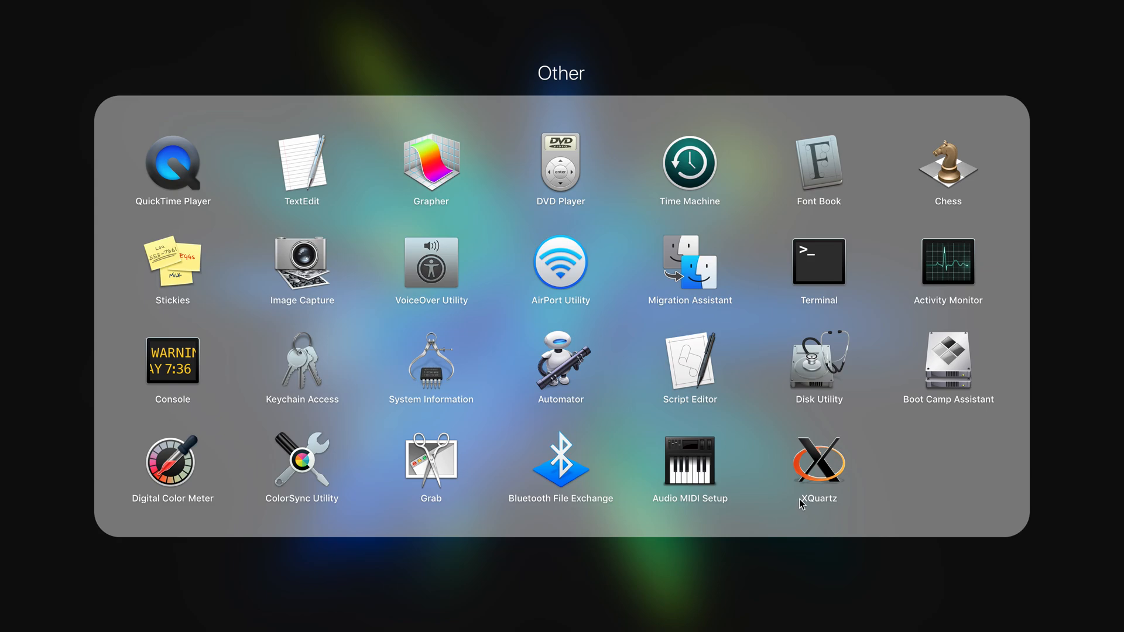
{"action": "mouse_move", "coordinate": [771, 487]}
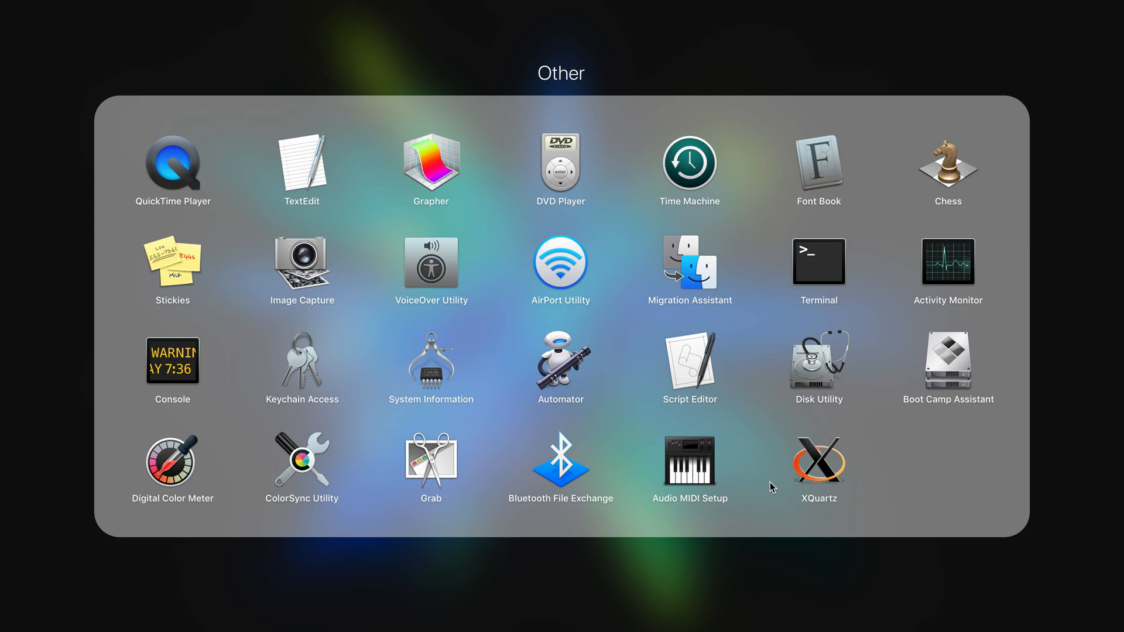
{"action": "mouse_move", "coordinate": [825, 261]}
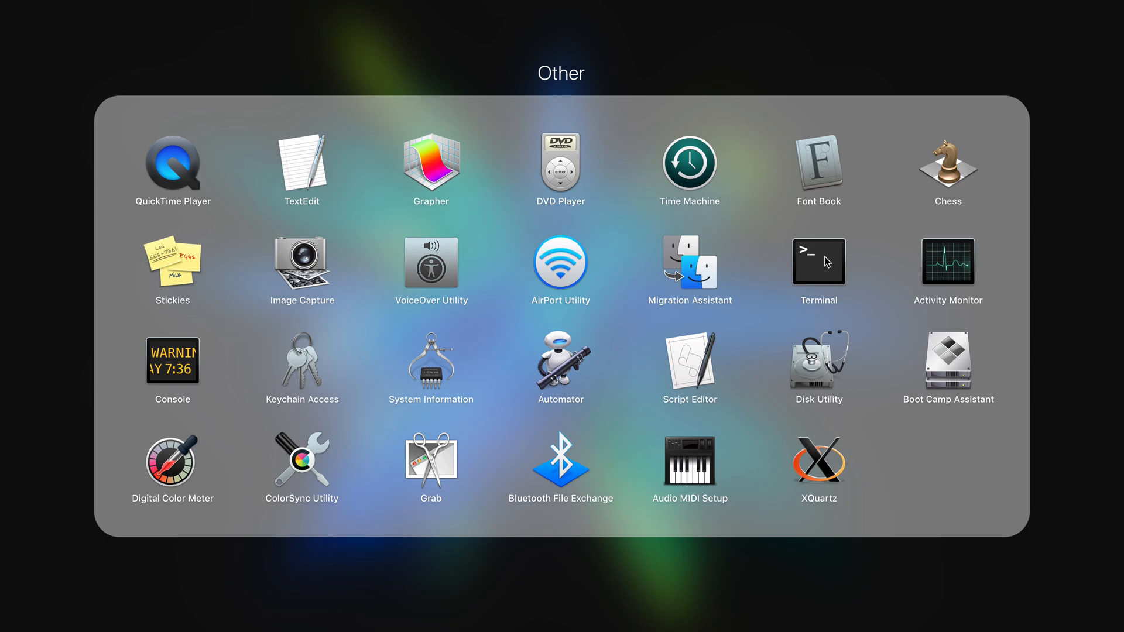
Run 'defaults write org.macosforge.xquartz.X11 enable_iglx -bool true' in a new Terminal window
{"action": "left_click", "coordinate": [817, 260]}
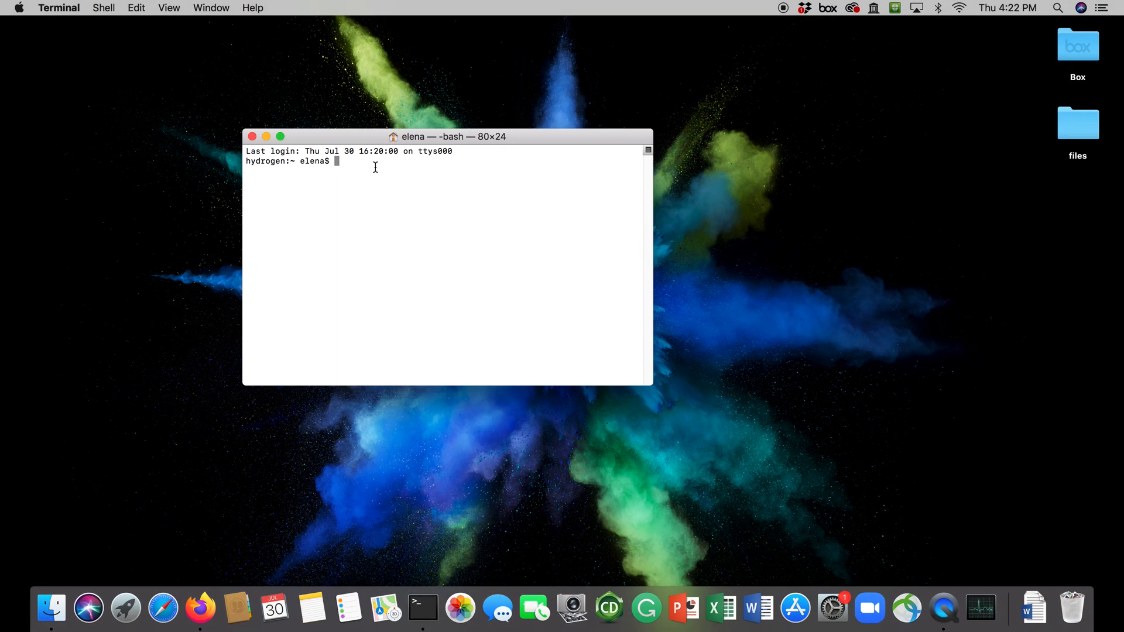
{"action": "type", "text": "defaults write org.macosforge.xquartz.X11 enable_iglx -bool true"}
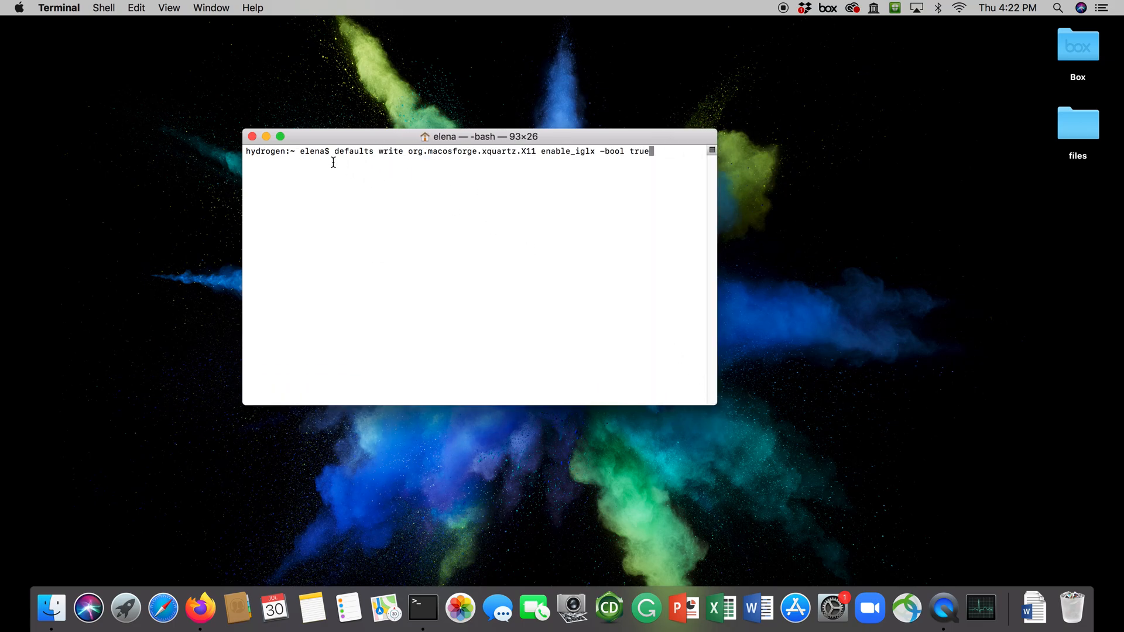
{"action": "mouse_move", "coordinate": [423, 162]}
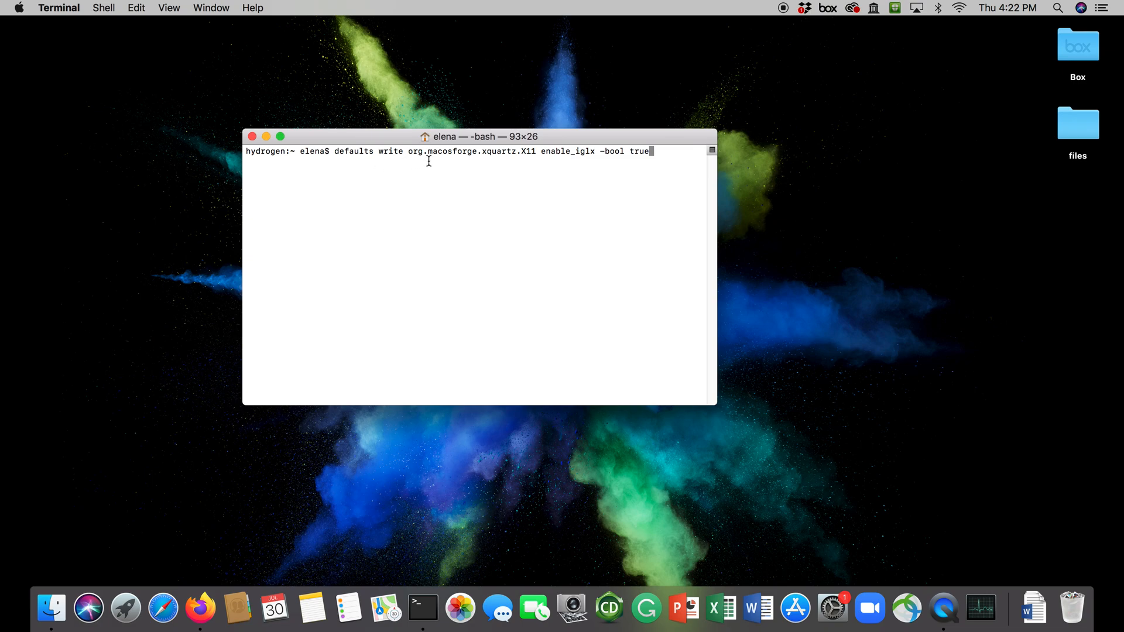
{"action": "mouse_move", "coordinate": [514, 159]}
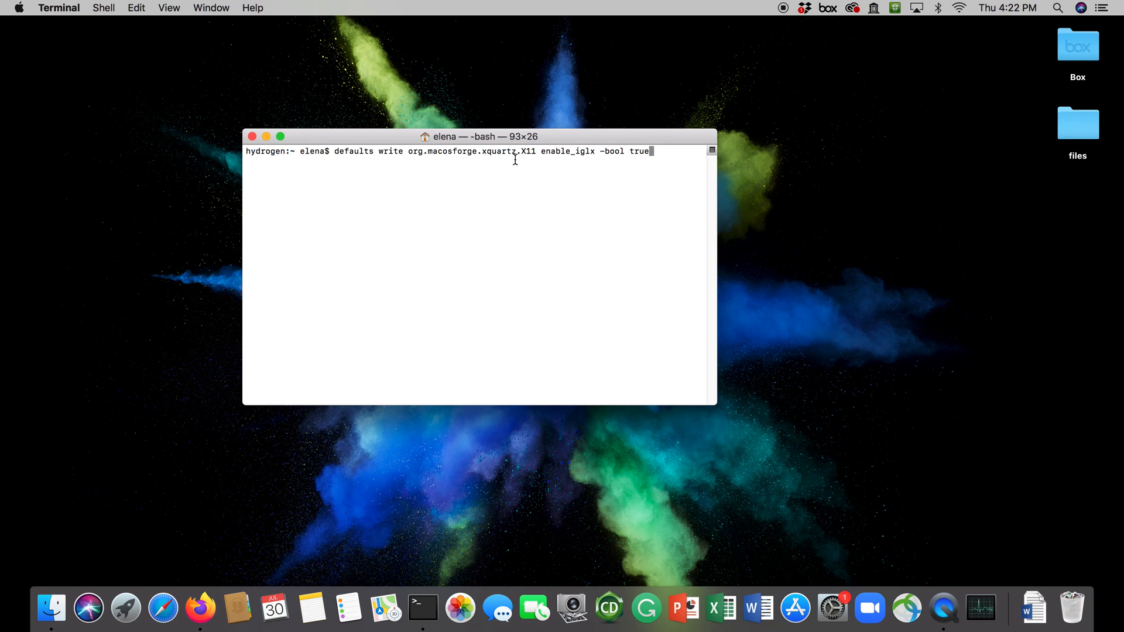
{"action": "mouse_move", "coordinate": [548, 159]}
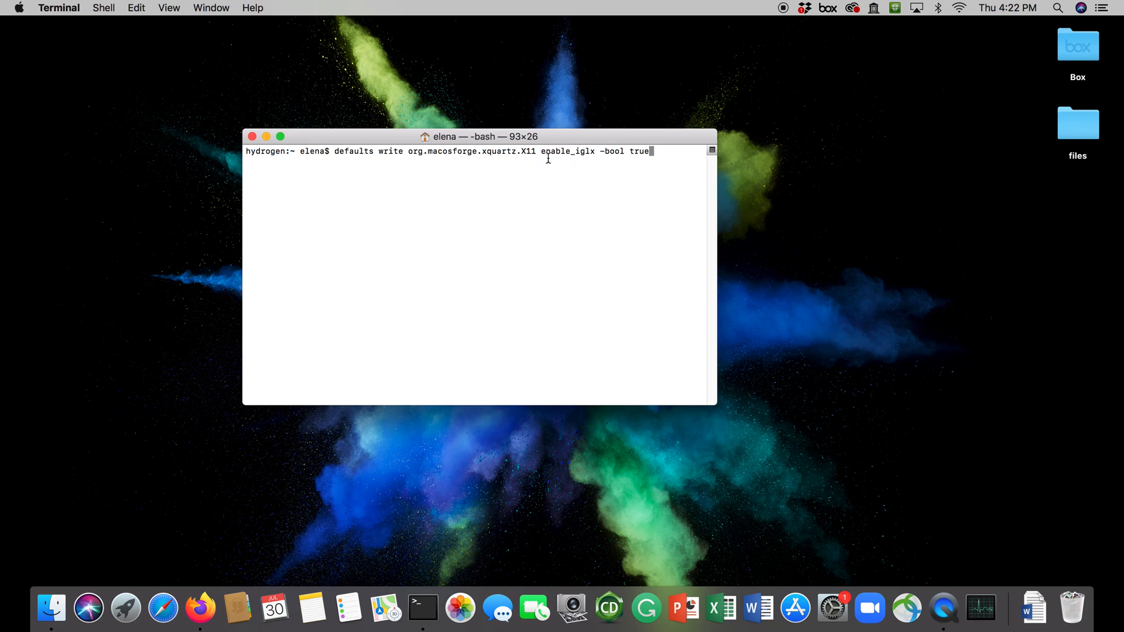
{"action": "mouse_move", "coordinate": [583, 163]}
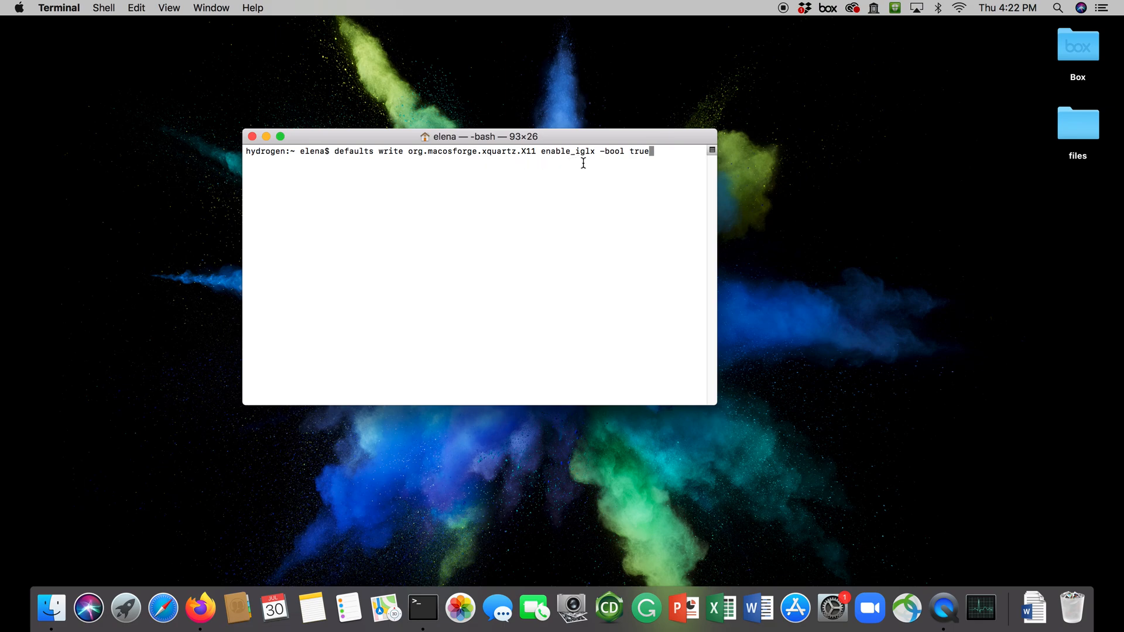
{"action": "mouse_move", "coordinate": [622, 162]}
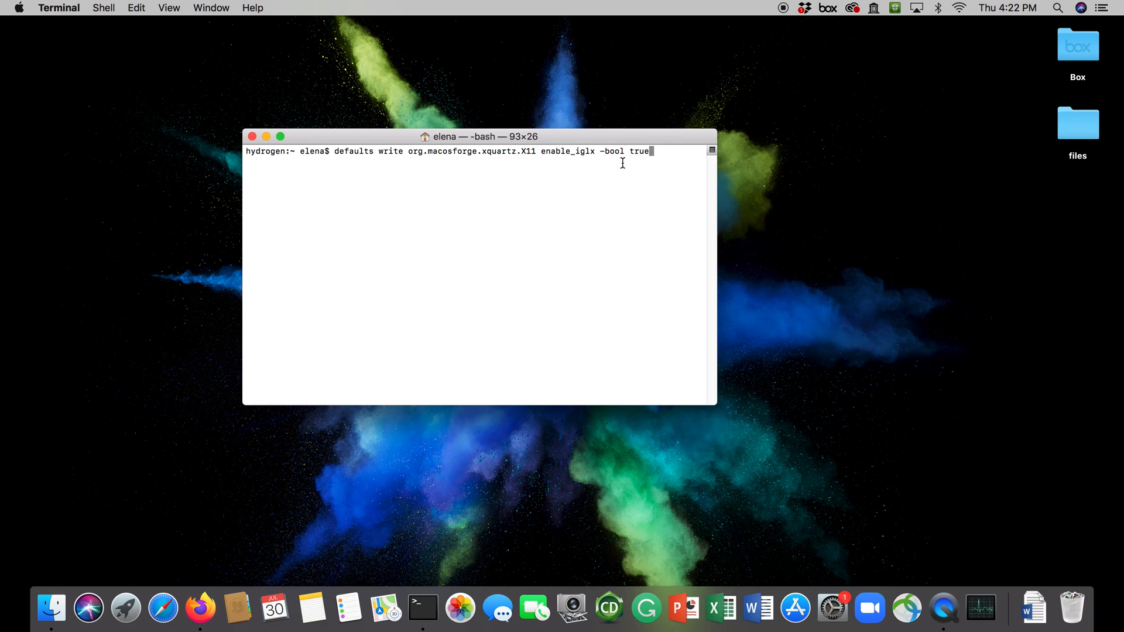
{"action": "key", "text": "Return"}
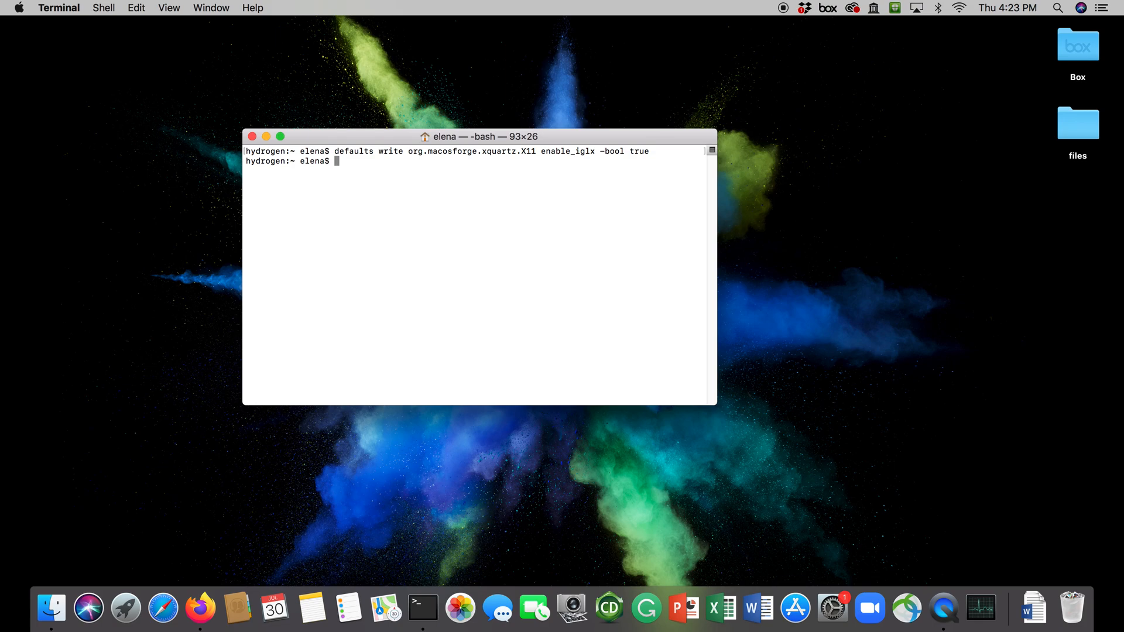
{"action": "type", "text": "ssh"}
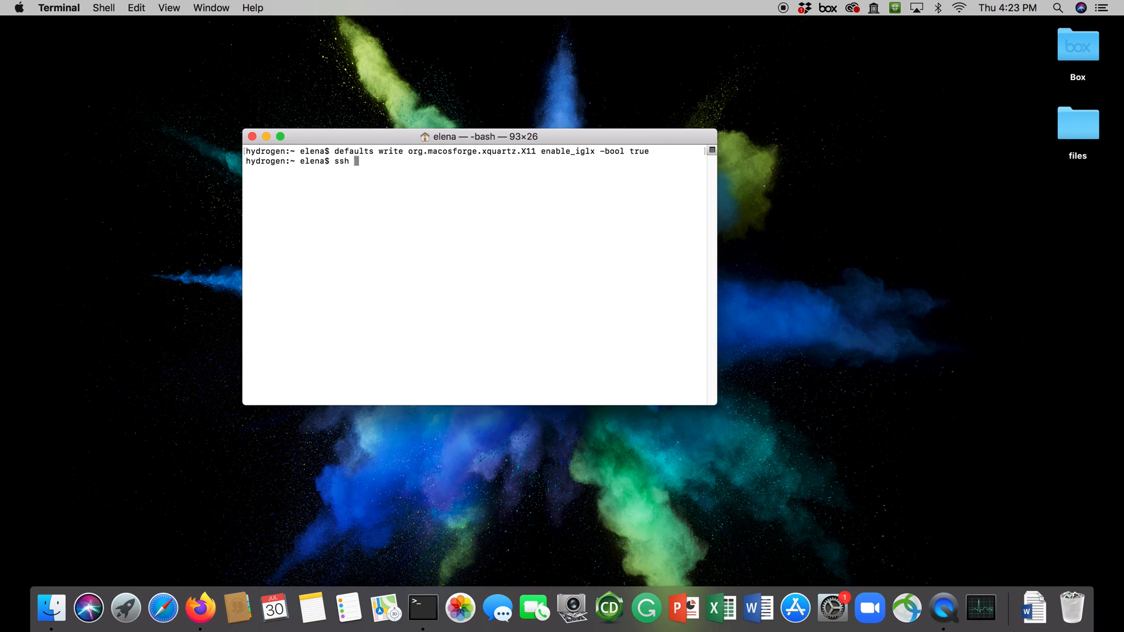
{"action": "type", "text": "-X"}
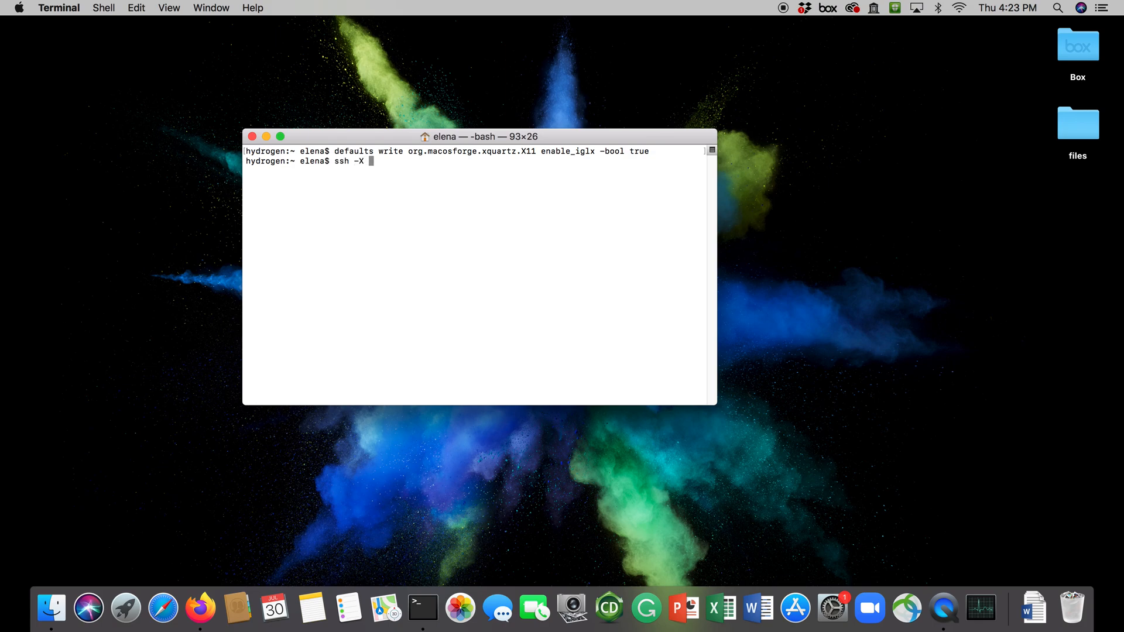
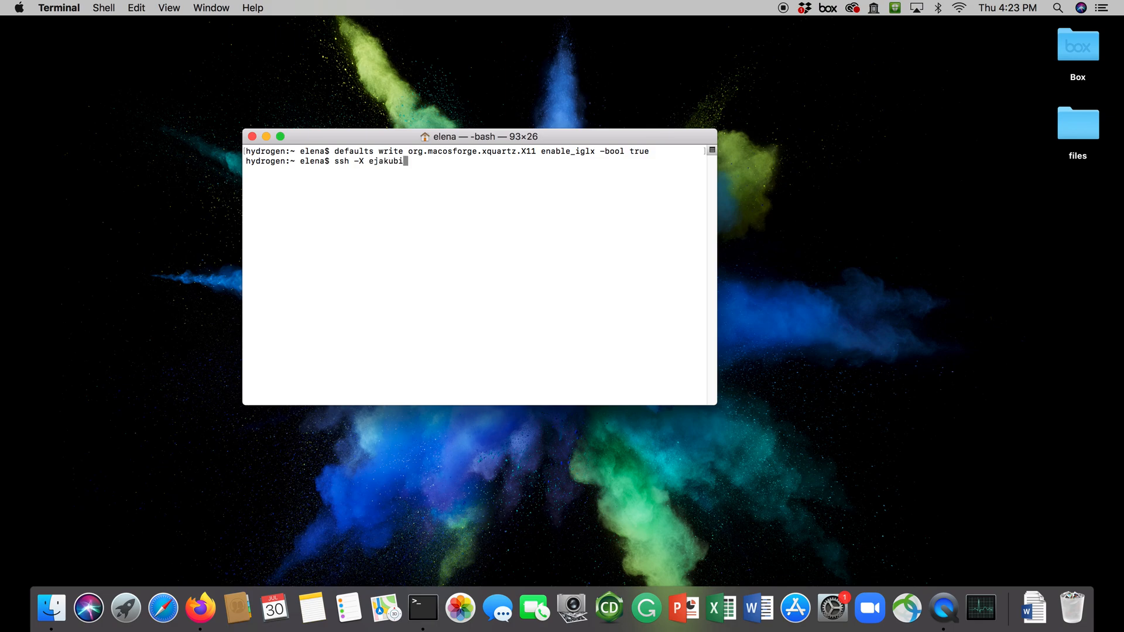
{"action": "type", "text": "@logi"}
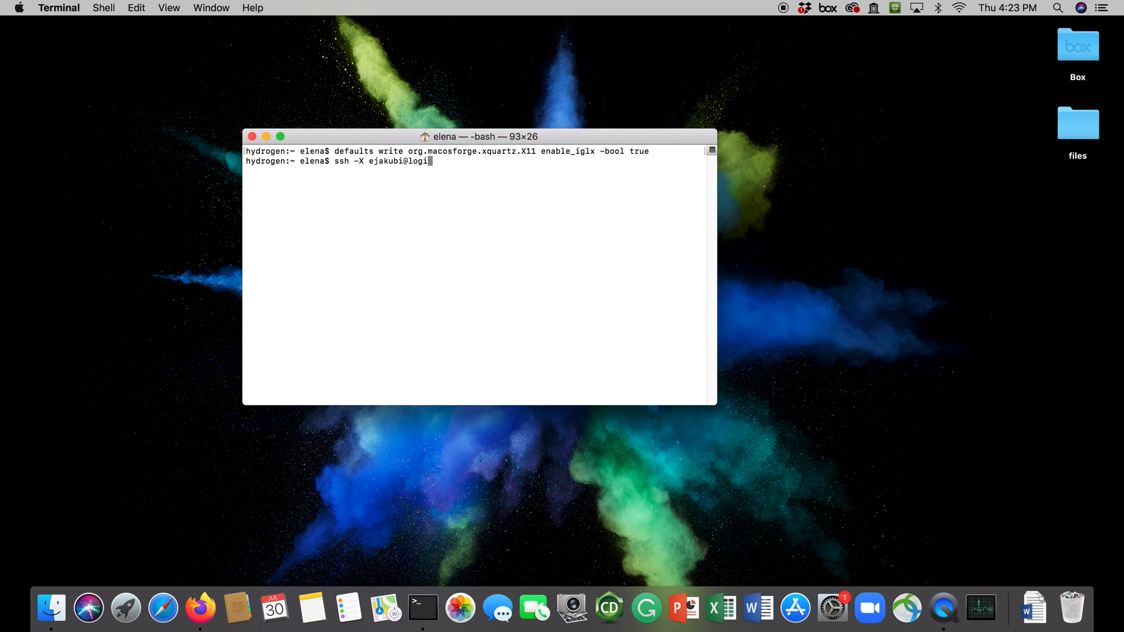
{"action": "type", "text": "n.hpc."}
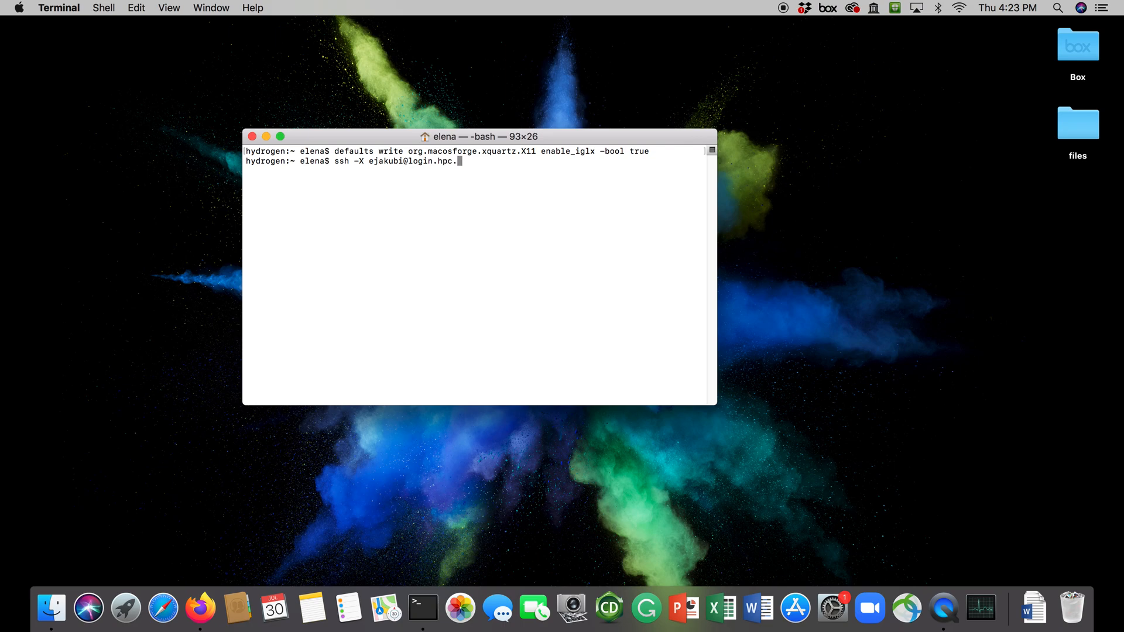
{"action": "type", "text": "ncsu.edu"}
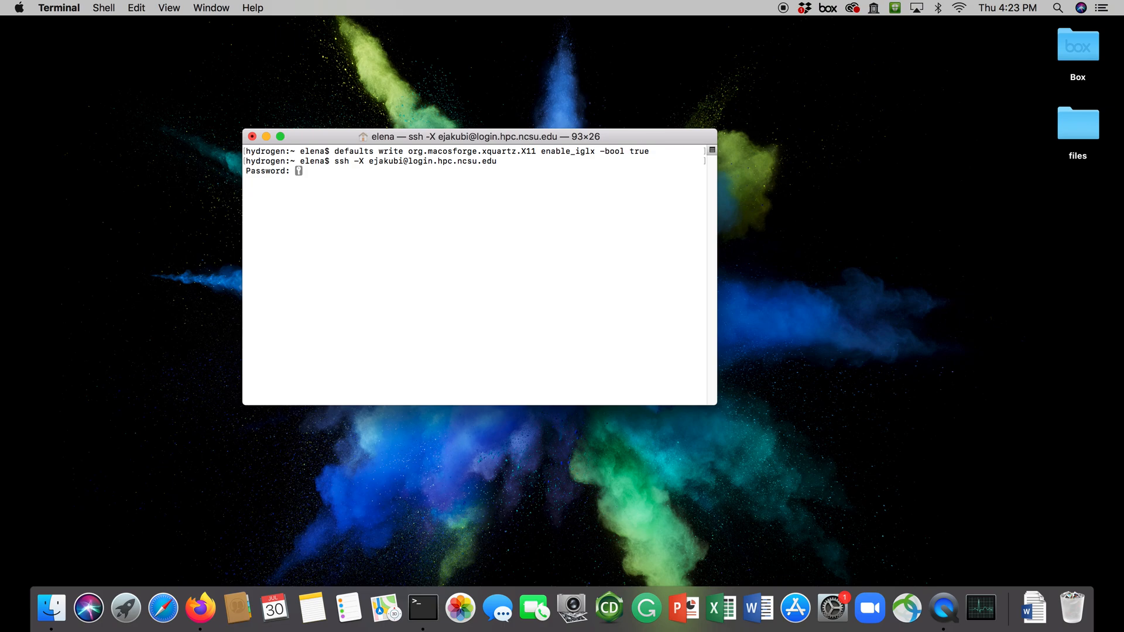
{"action": "key", "text": "Return"}
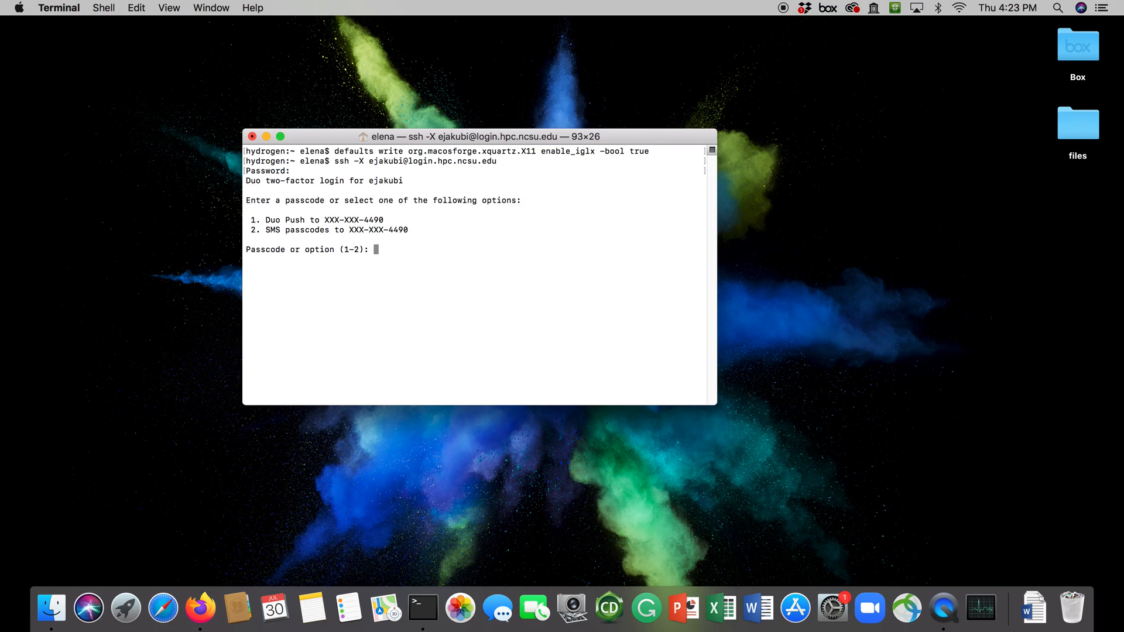
{"action": "type", "text": "1"}
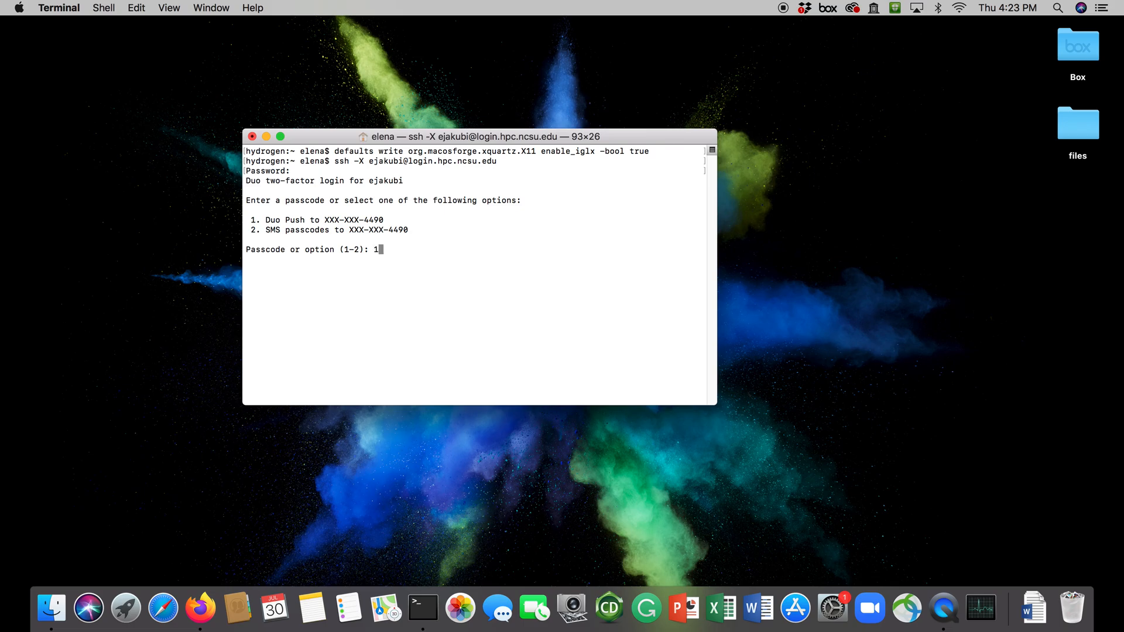
{"action": "key", "text": "Return"}
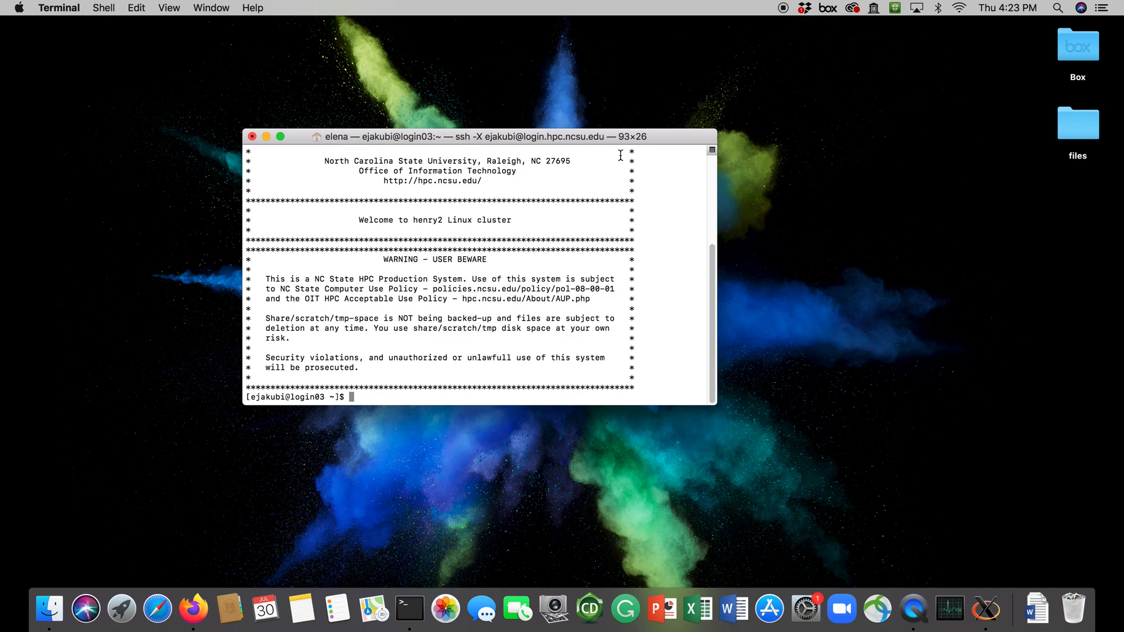
{"action": "mouse_move", "coordinate": [930, 506]}
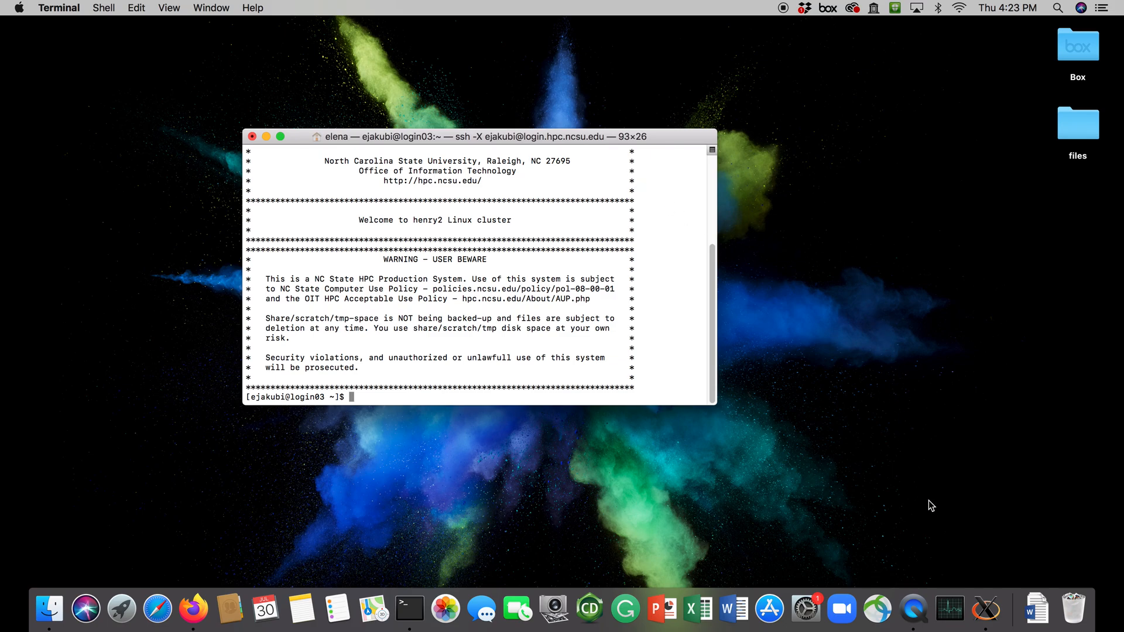
{"action": "mouse_move", "coordinate": [949, 610]}
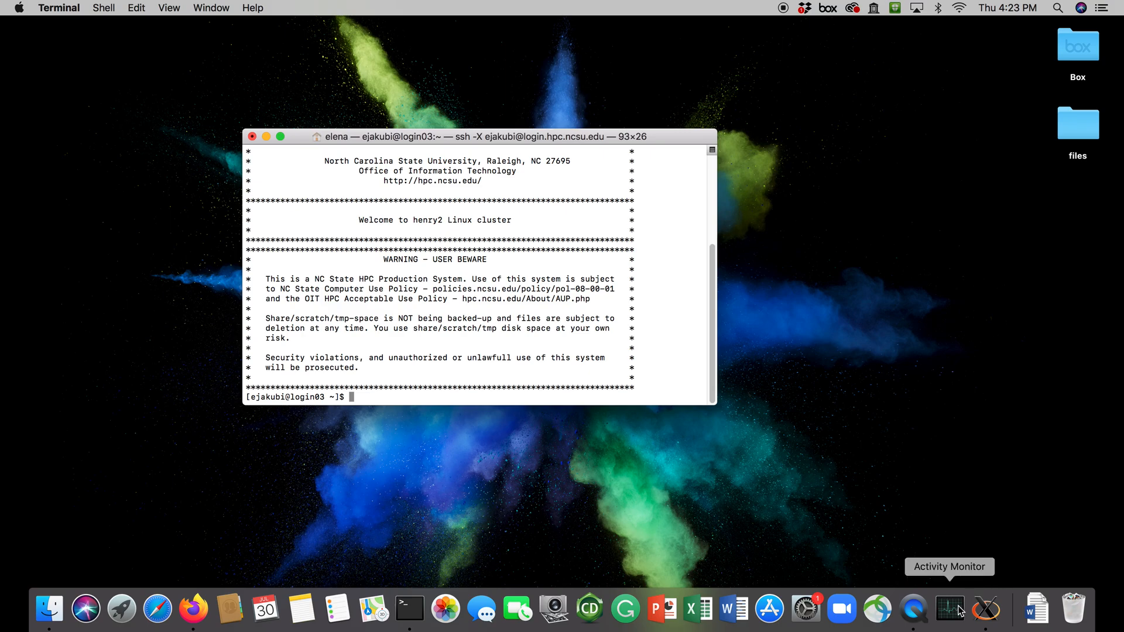
{"action": "mouse_move", "coordinate": [986, 610]}
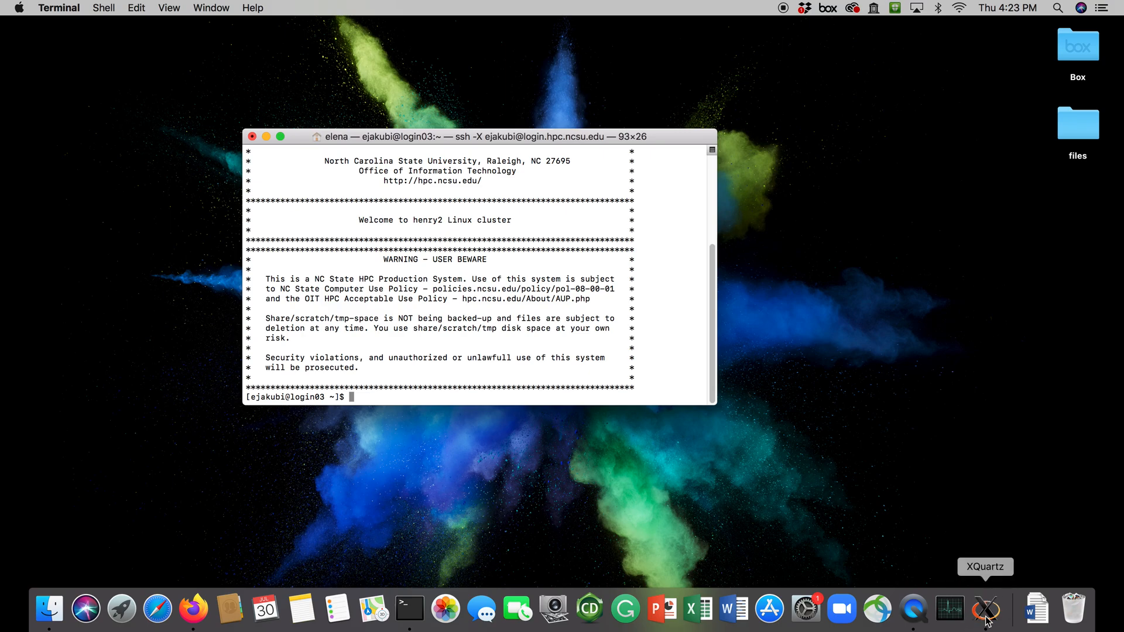
{"action": "mouse_move", "coordinate": [683, 477]}
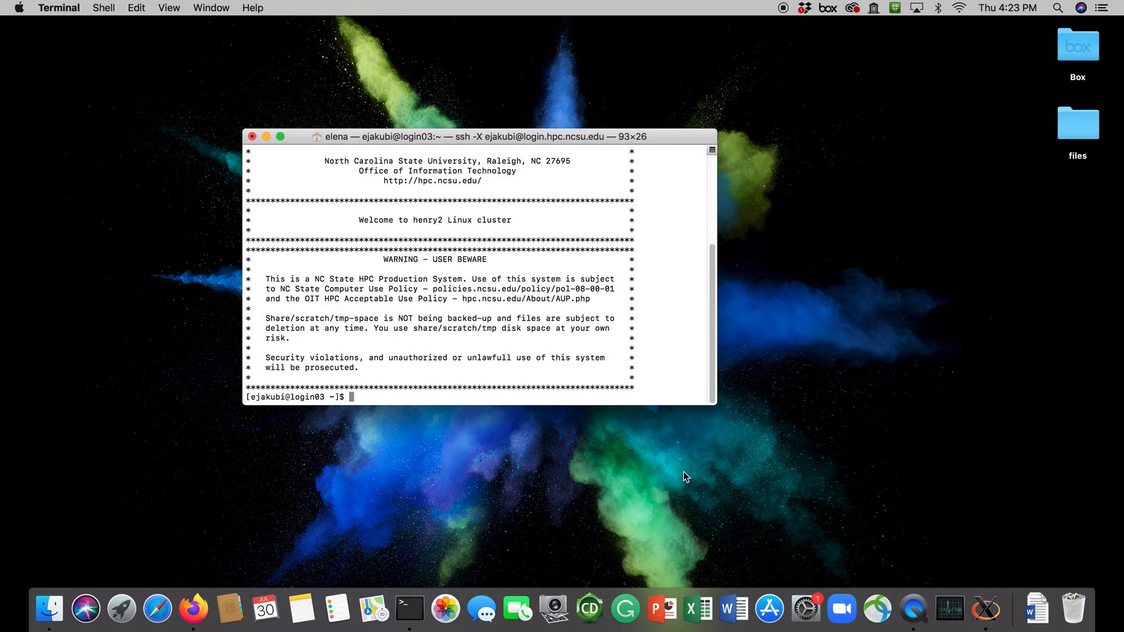
{"action": "mouse_move", "coordinate": [457, 396]}
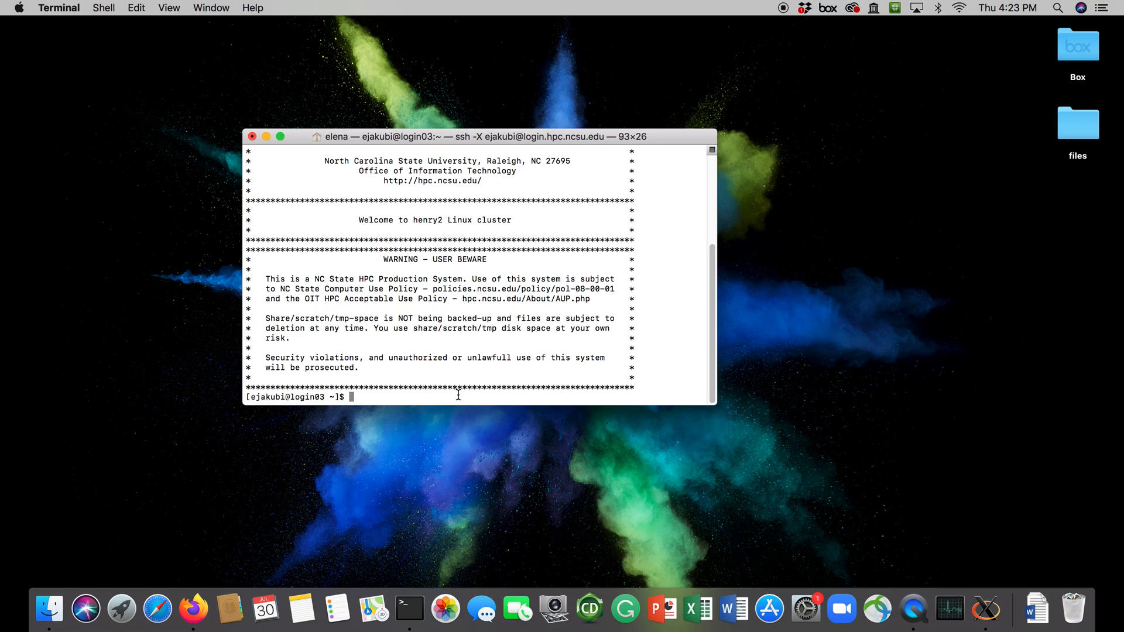
Run 'module load gaussian' at the henry2 prompt
{"action": "type", "text": "module load gaussia"}
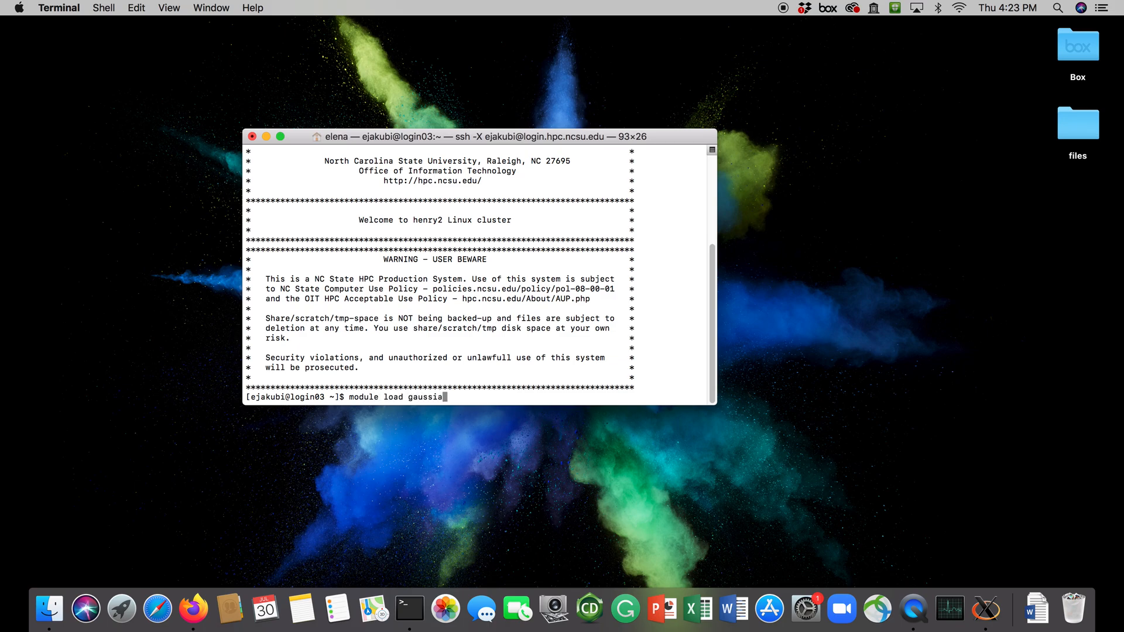
{"action": "key", "text": "Return"}
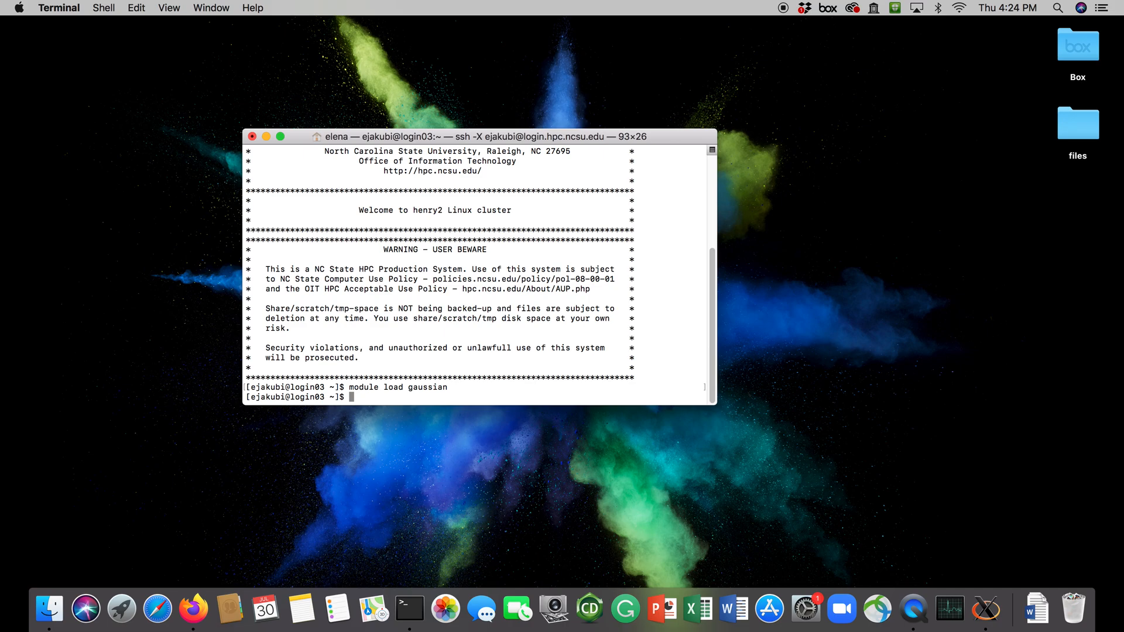
Start a bsub -Is -n 2 -R "span[hosts=1] interactive job request
{"action": "type", "text": "bsub"}
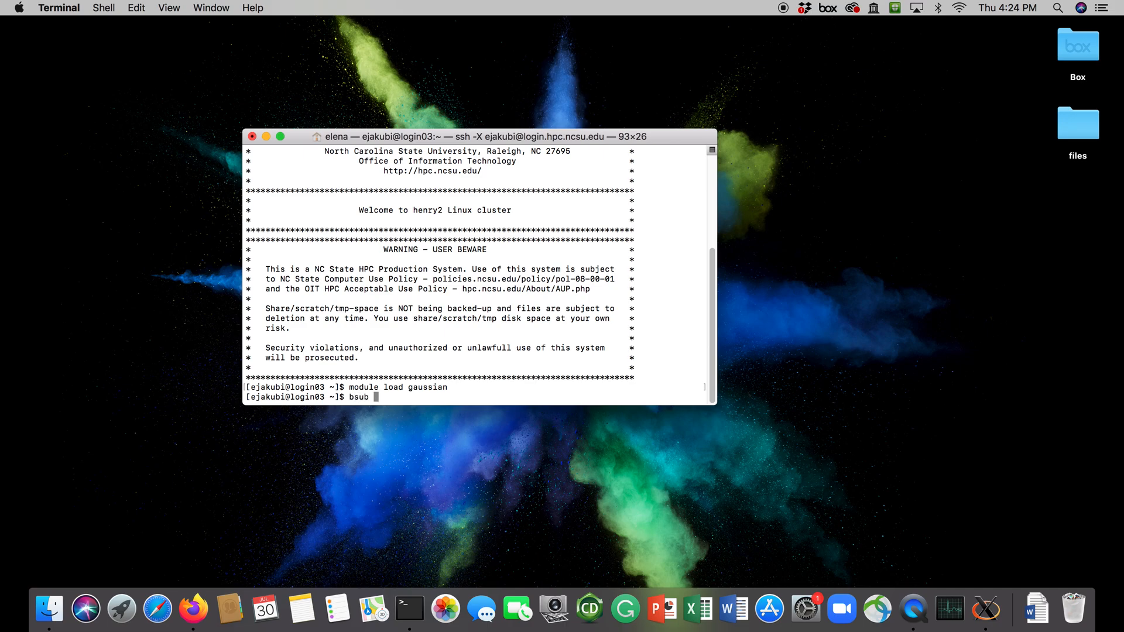
{"action": "type", "text": "-"}
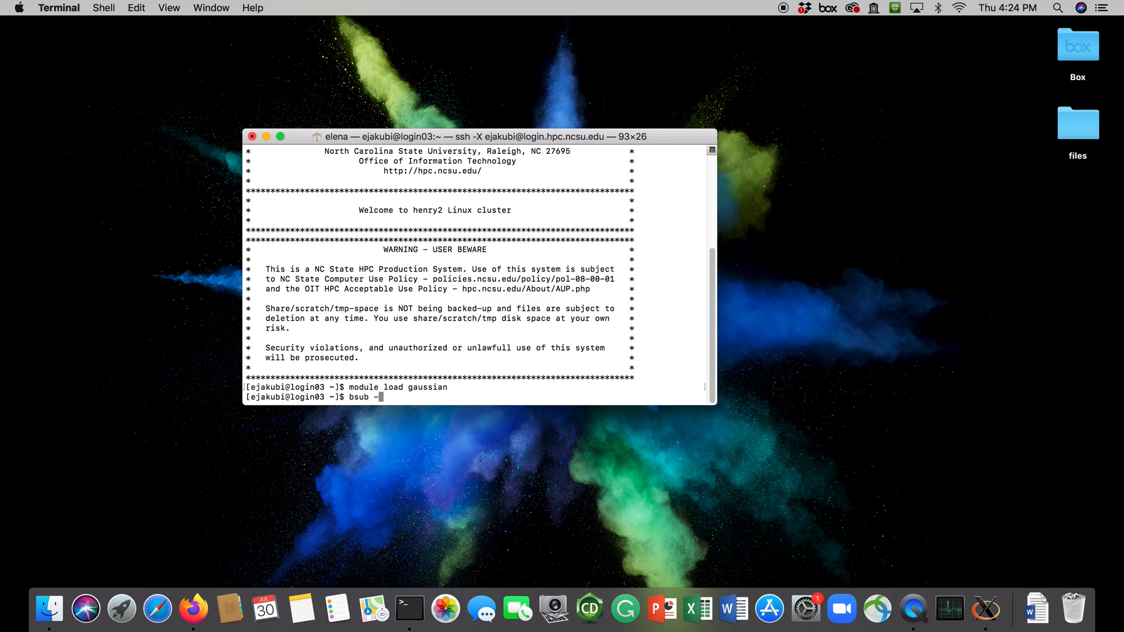
{"action": "type", "text": "I"}
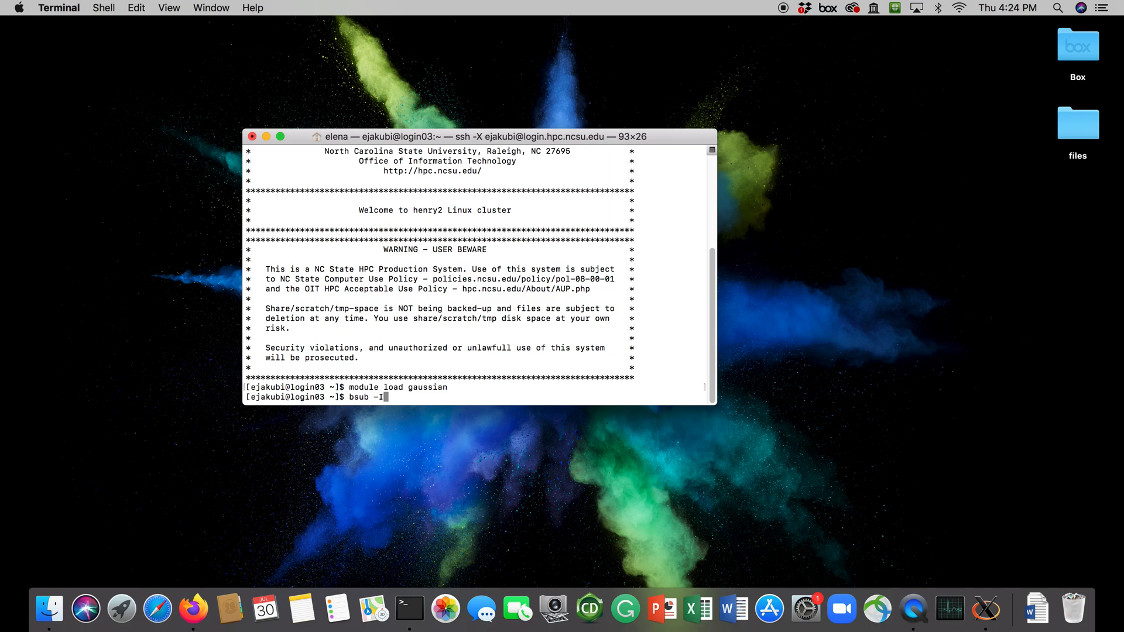
{"action": "type", "text": "s -"}
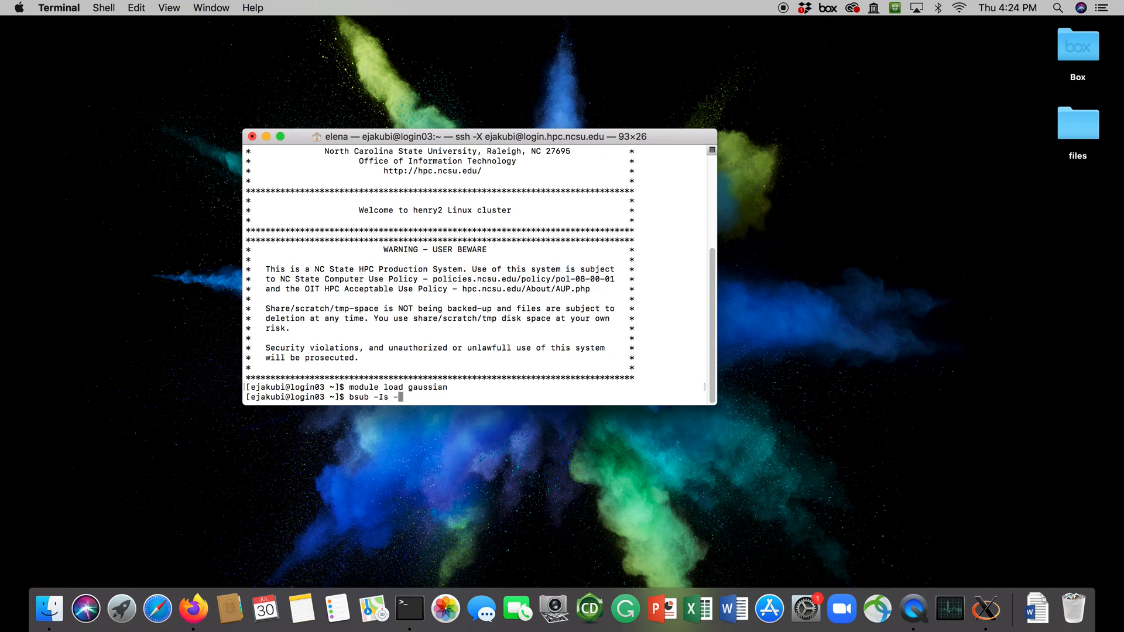
{"action": "type", "text": "n 2"}
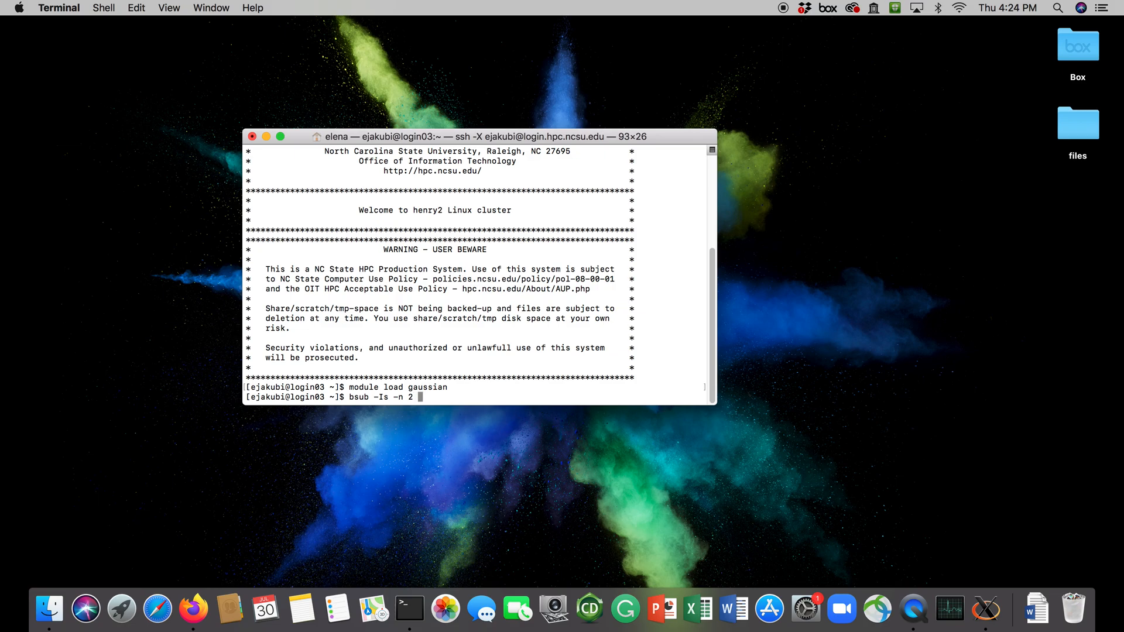
{"action": "type", "text": "-R"}
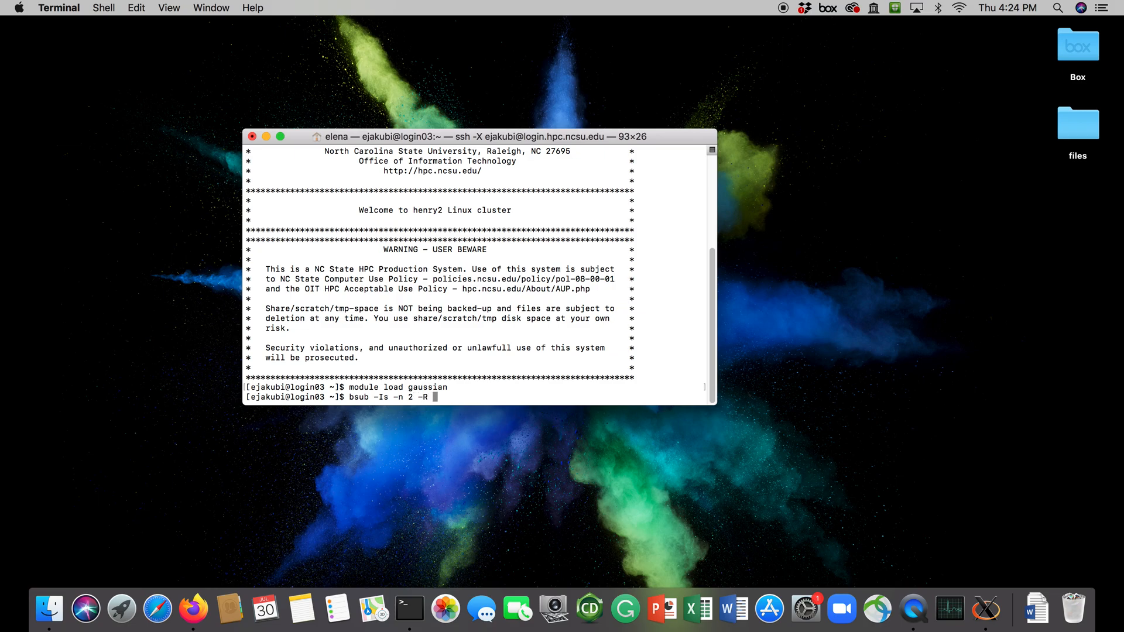
{"action": "type", "text": "\"spa"}
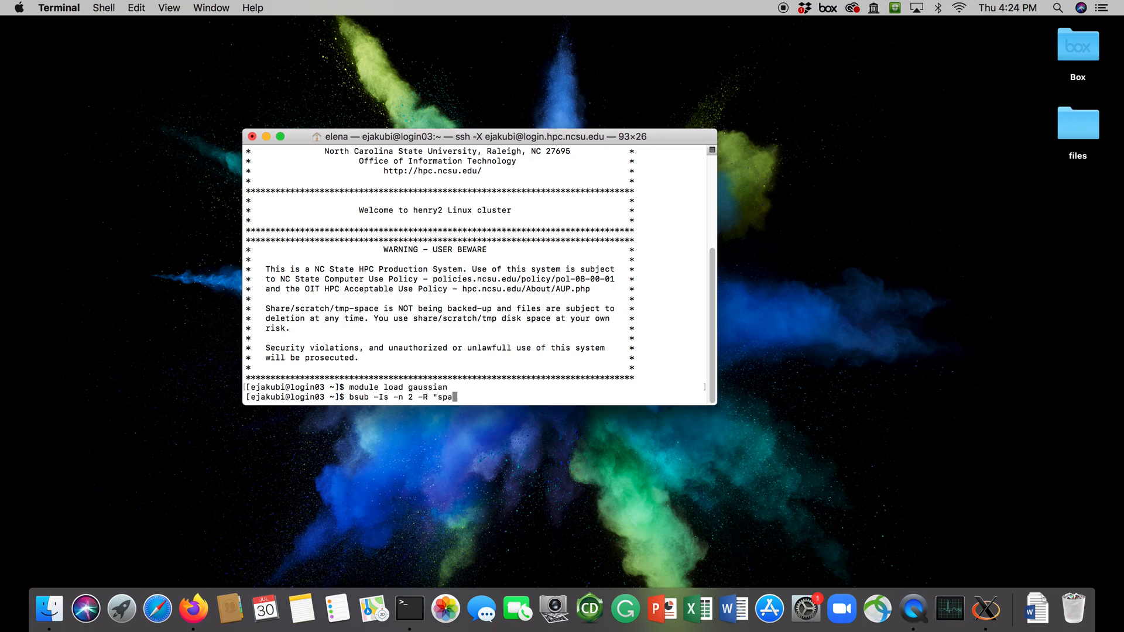
{"action": "type", "text": "n"}
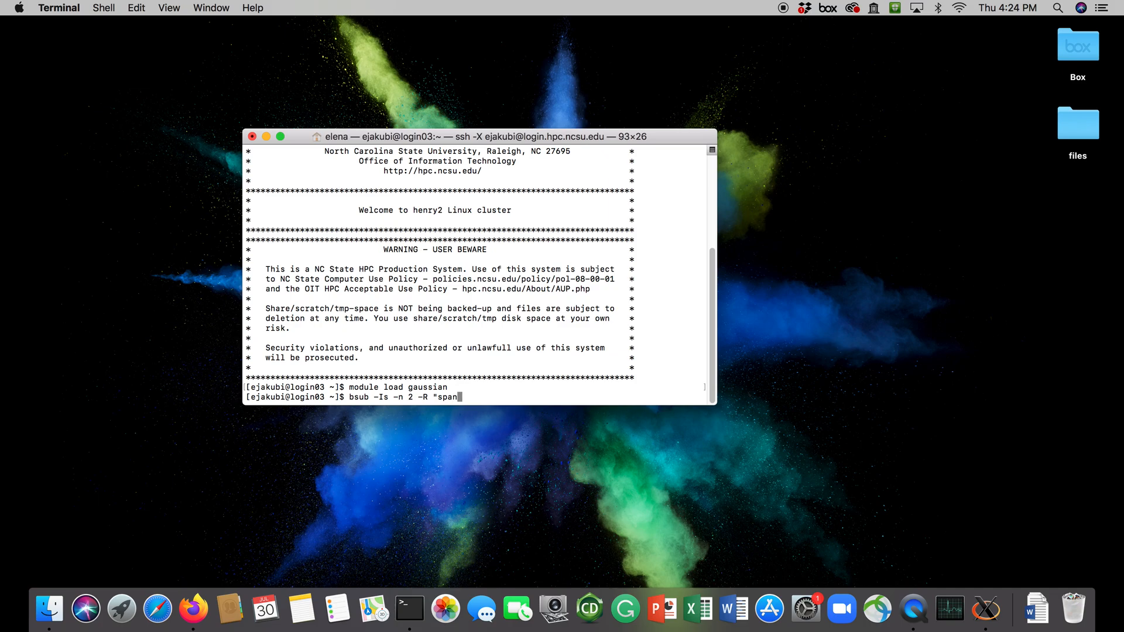
{"action": "type", "text": "[hi"}
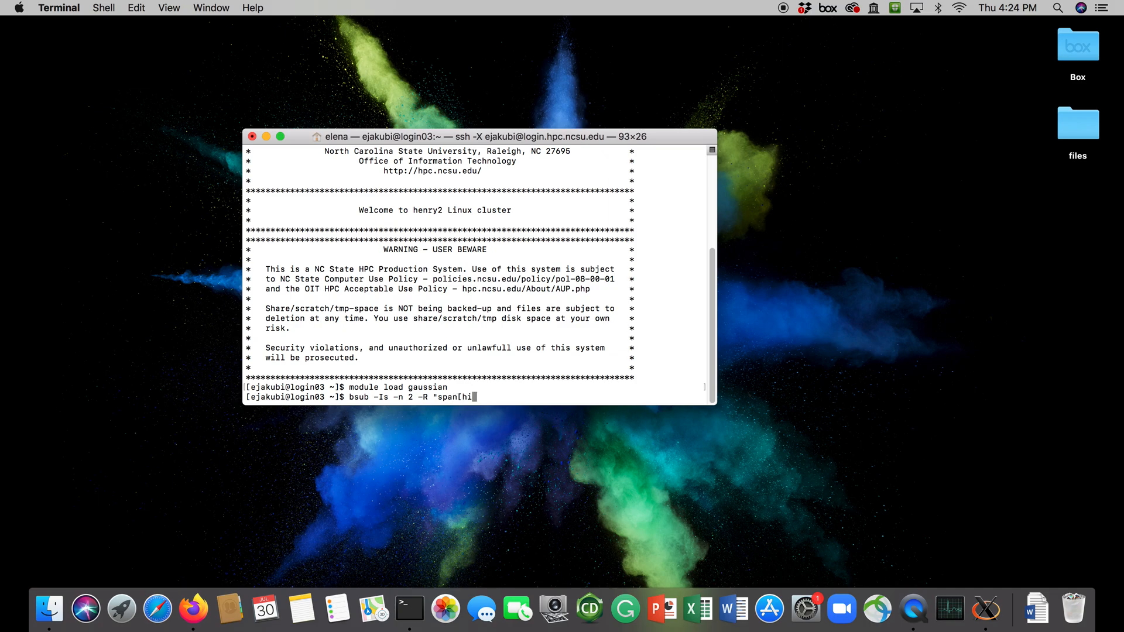
{"action": "type", "text": "osts"}
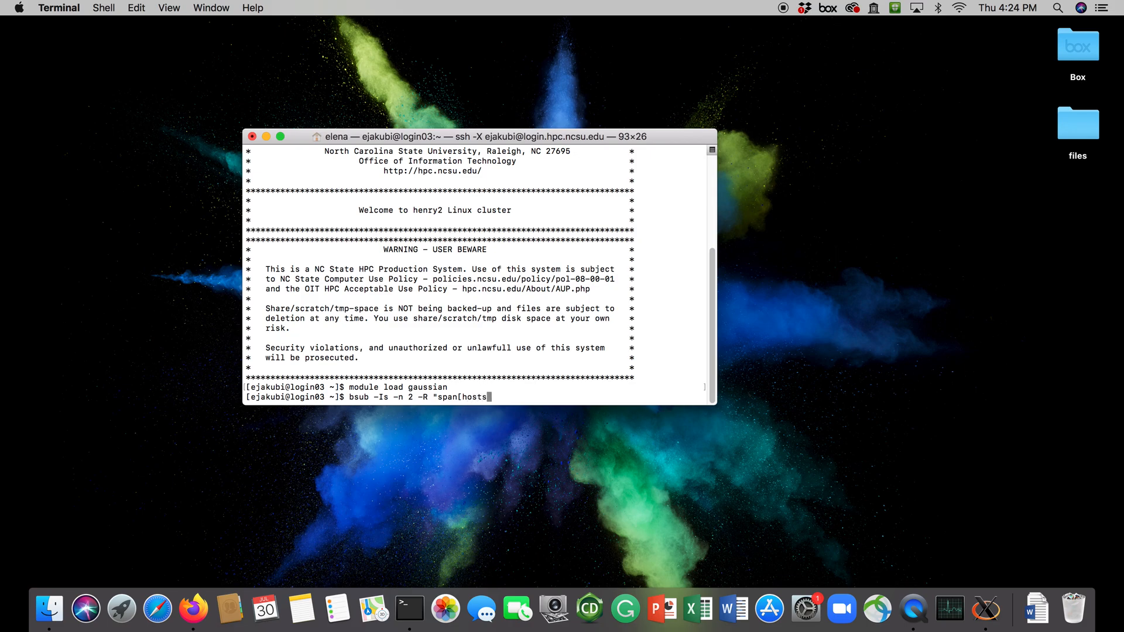
{"action": "type", "text": "=1] selec"}
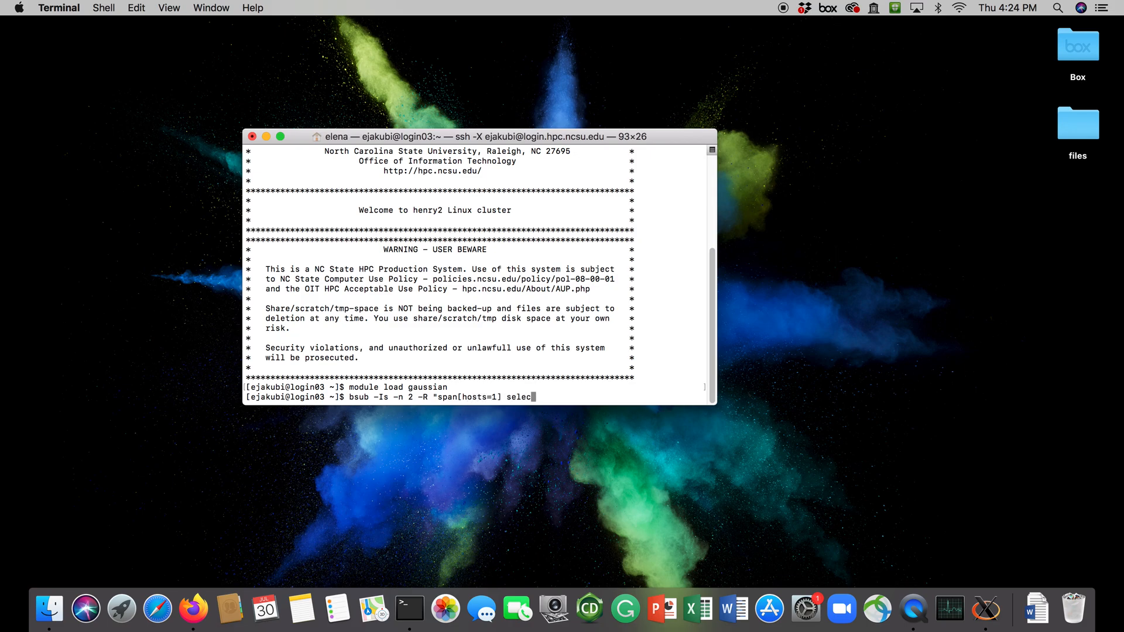
Complete the request with select[avx]" -W 60 gview.exe, leaving it unsubmitted
{"action": "type", "text": "[avx"}
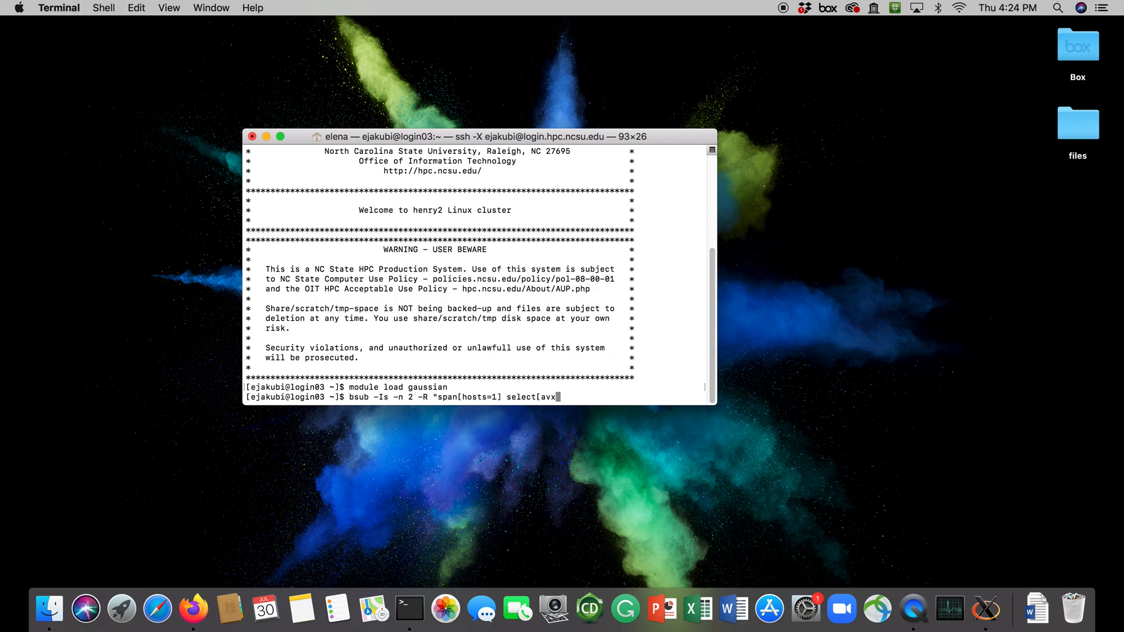
{"action": "type", "text": "]\""}
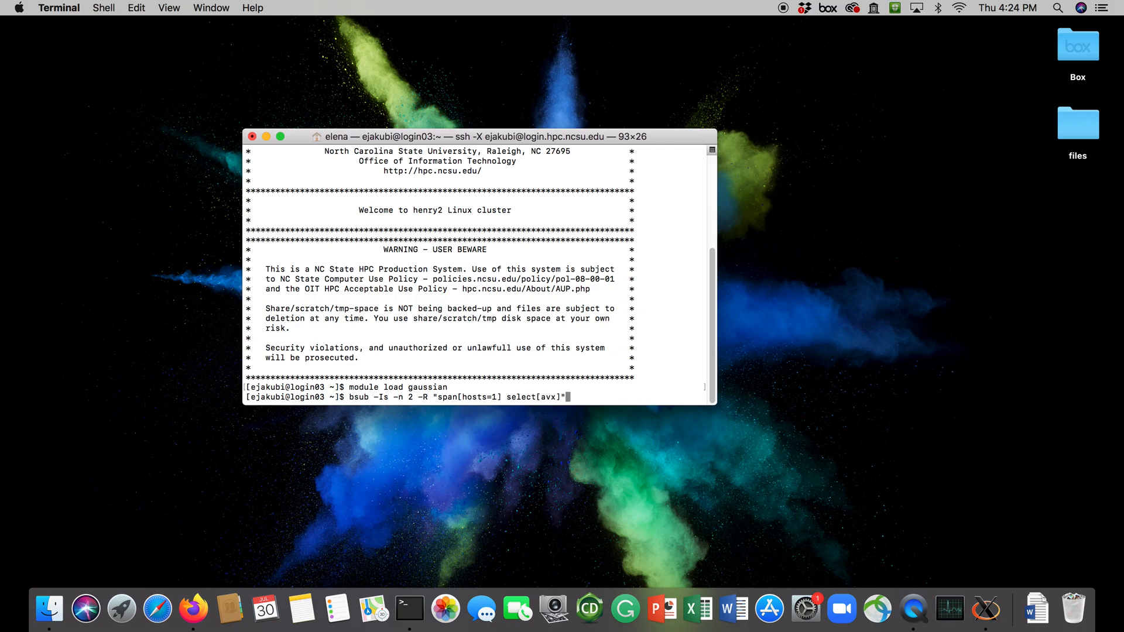
{"action": "type", "text": "-W"}
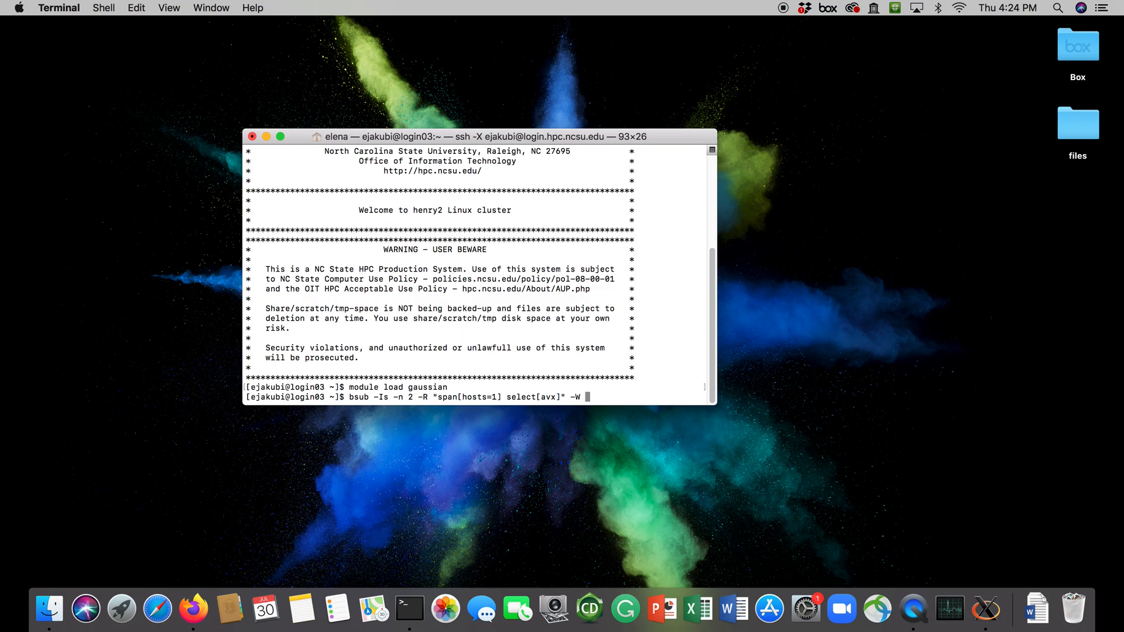
{"action": "type", "text": "60"}
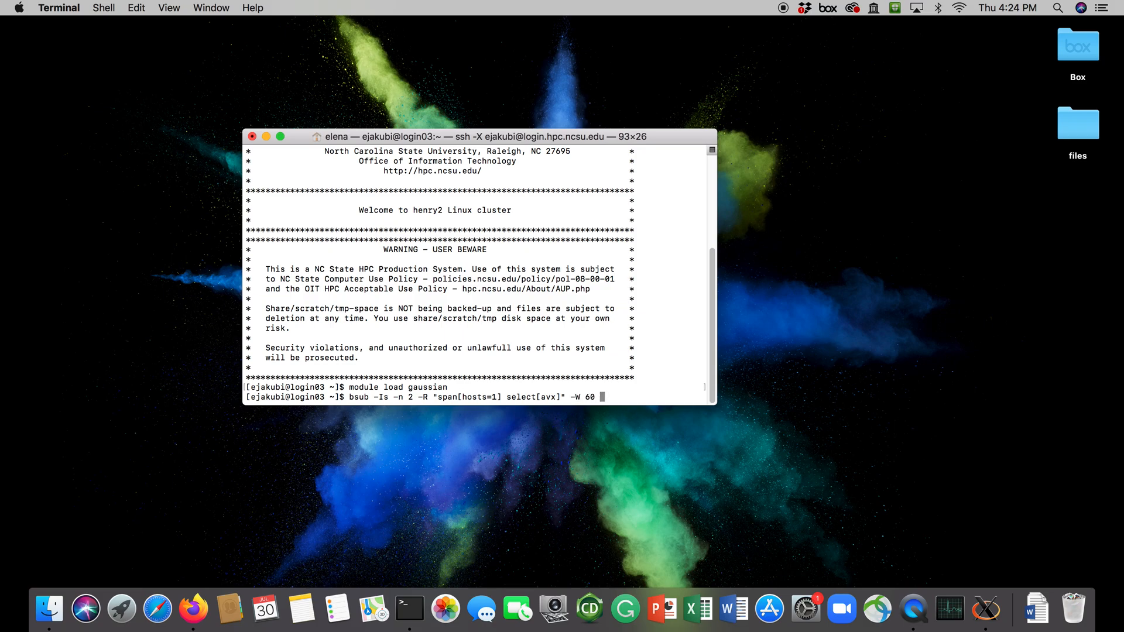
{"action": "type", "text": "gvie"}
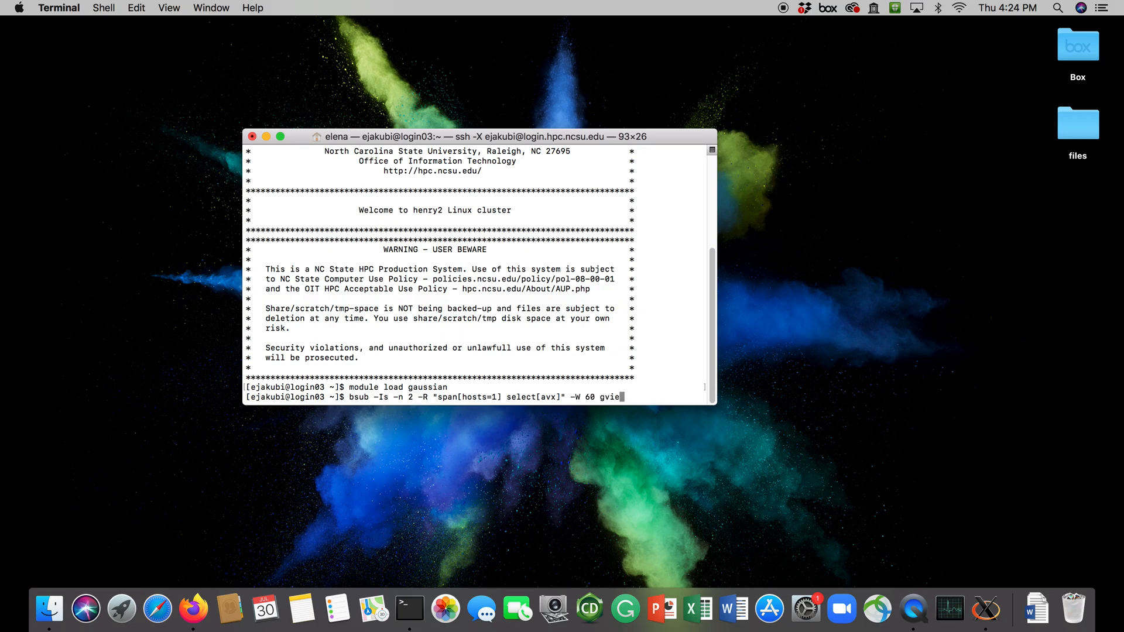
{"action": "type", "text": "w.exe"}
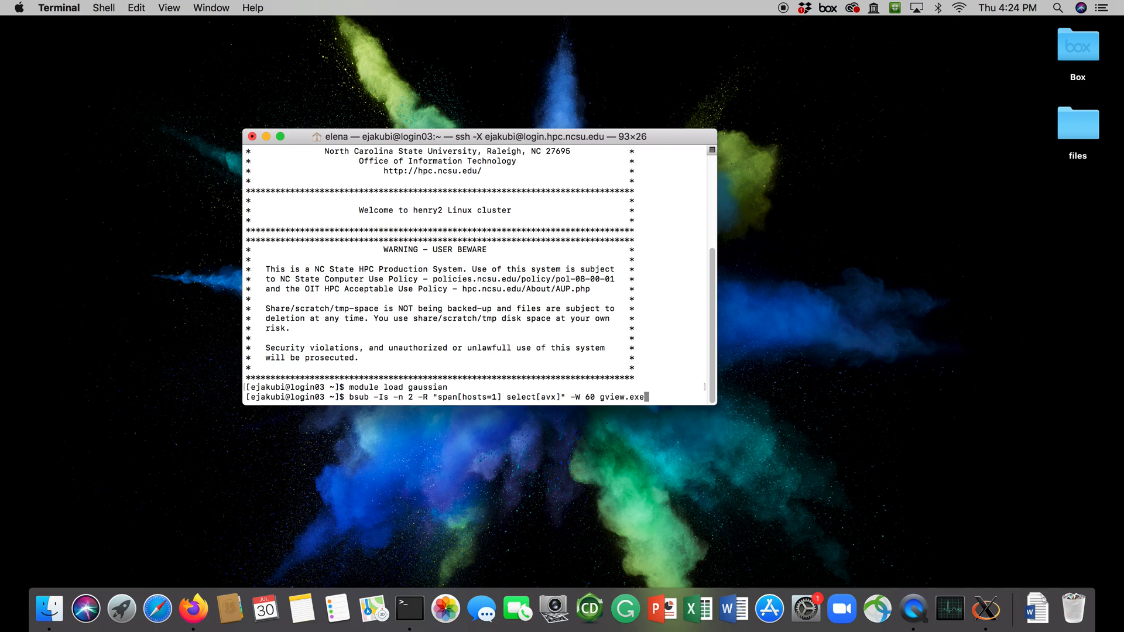
{"action": "mouse_move", "coordinate": [593, 394]}
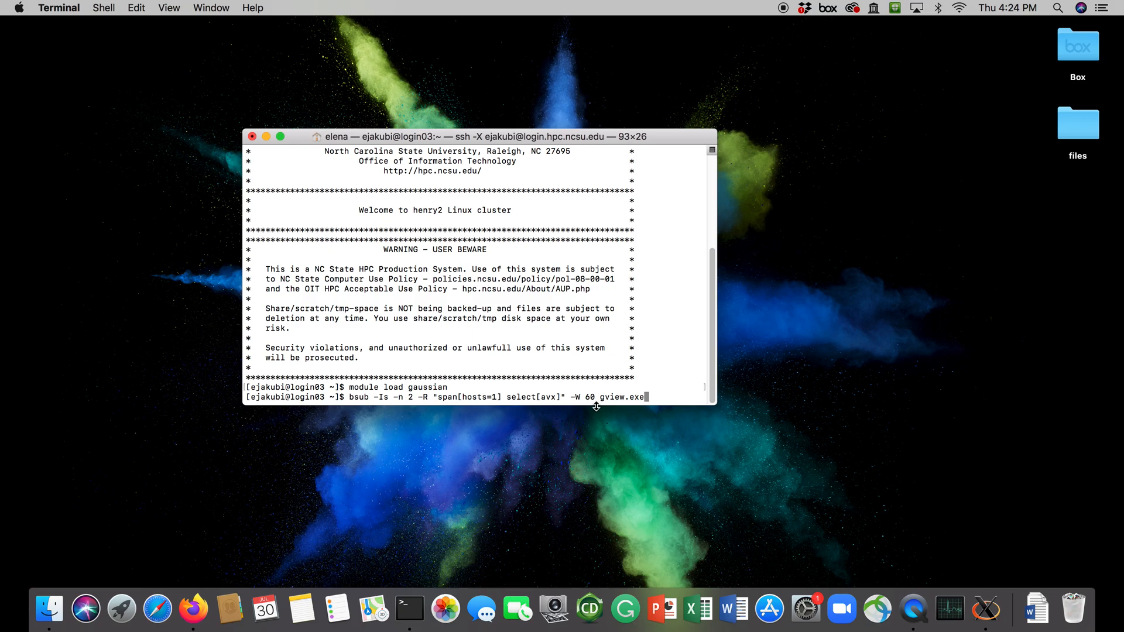
{"action": "mouse_move", "coordinate": [598, 412]}
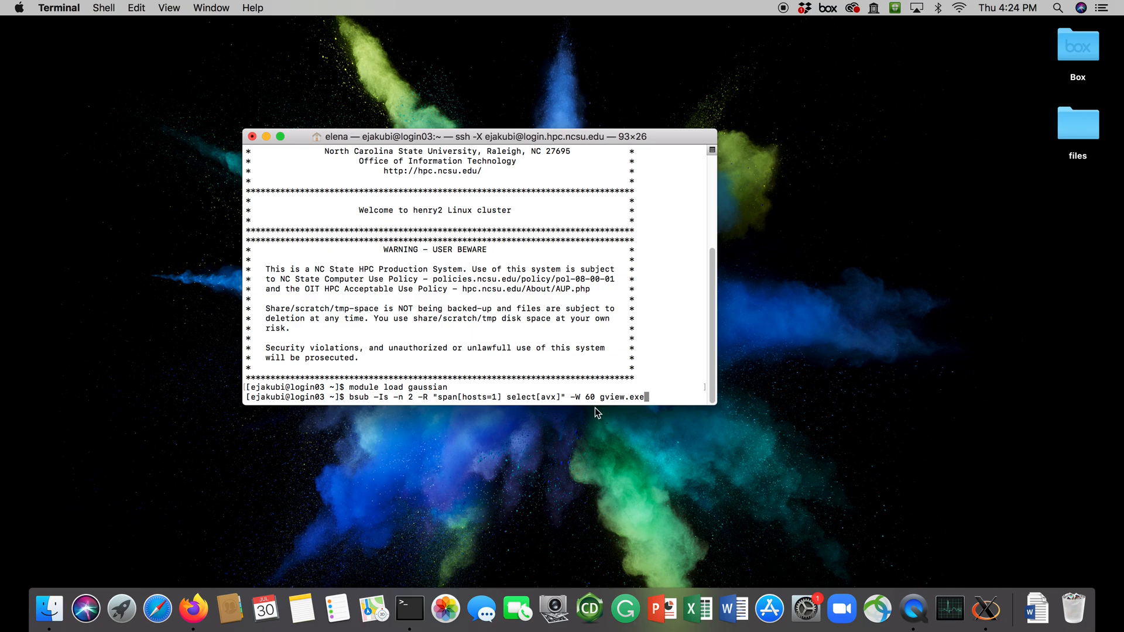
{"action": "mouse_move", "coordinate": [595, 409]}
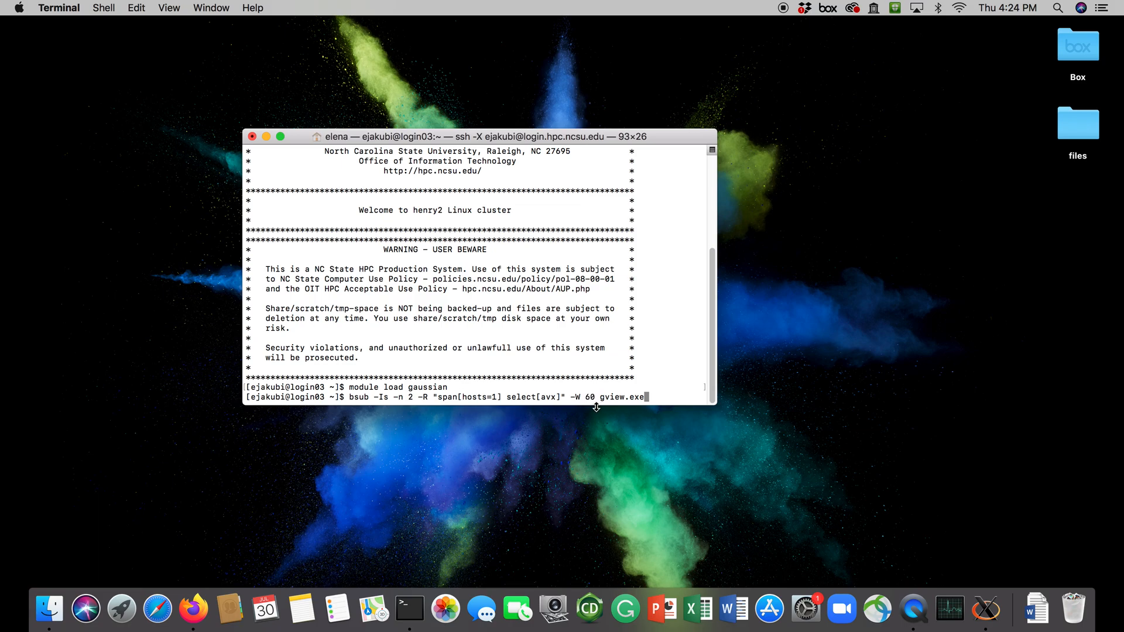
{"action": "mouse_move", "coordinate": [600, 416]}
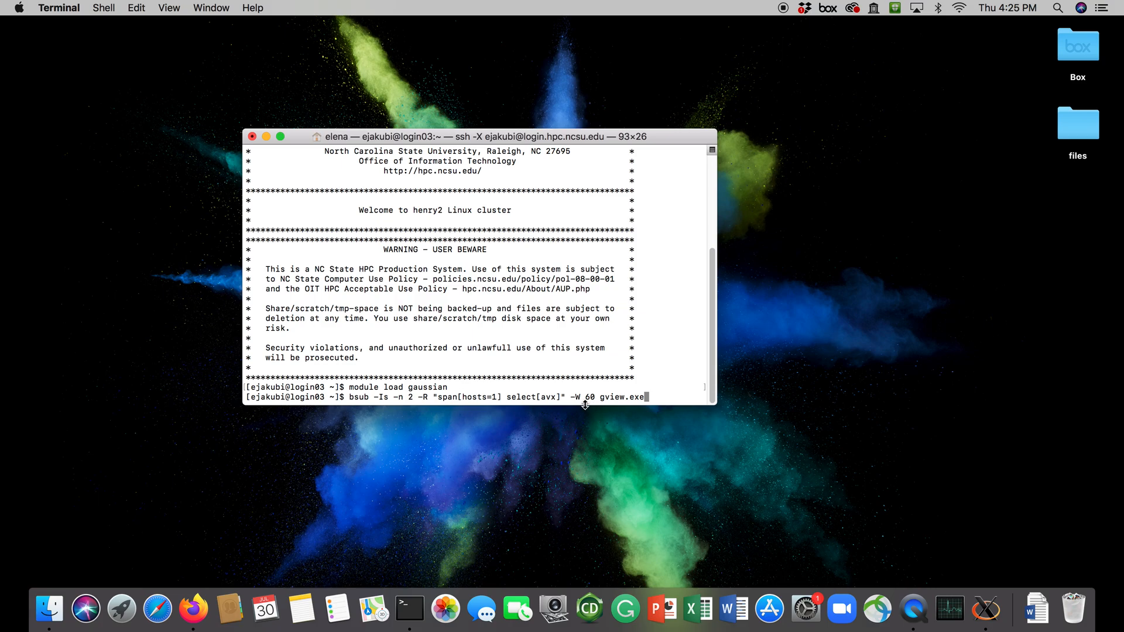
{"action": "mouse_move", "coordinate": [598, 422]}
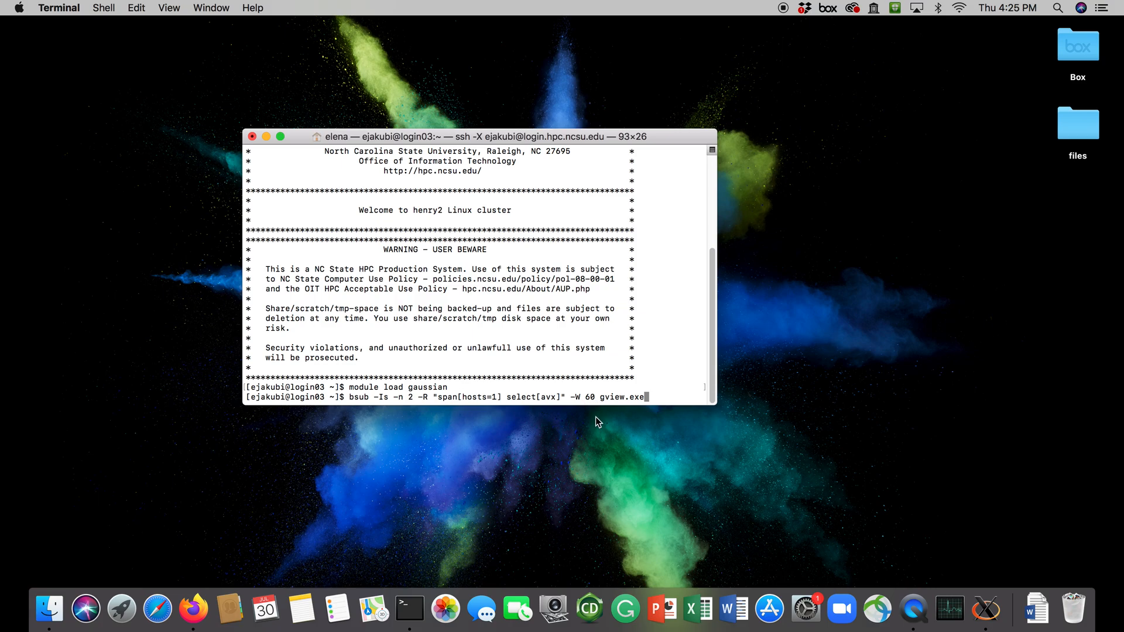
{"action": "mouse_move", "coordinate": [632, 406]}
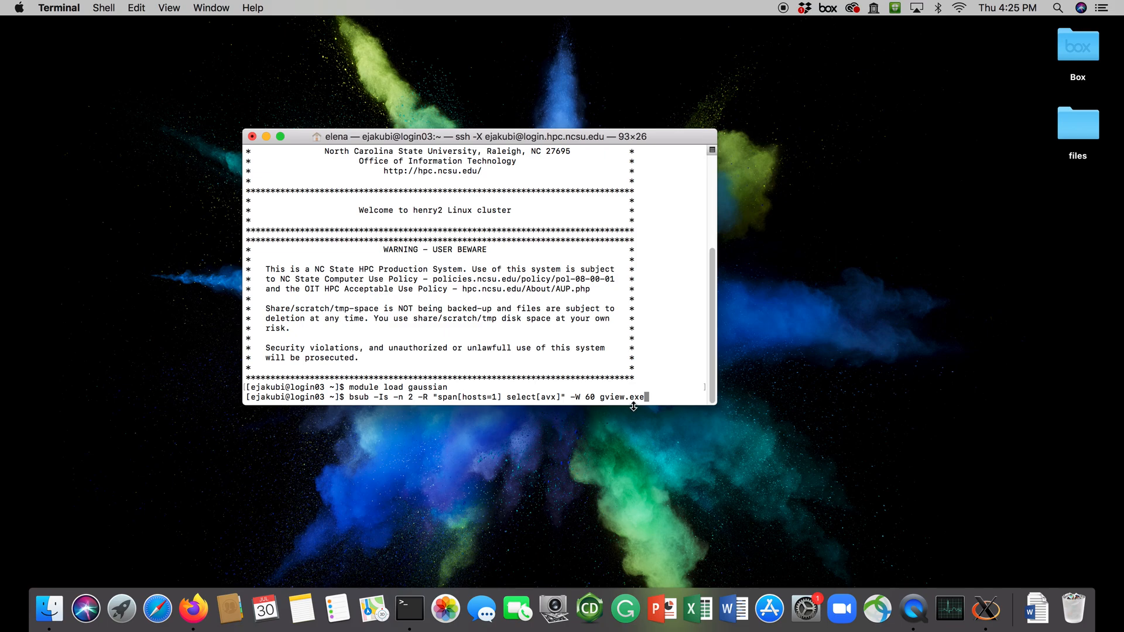
{"action": "mouse_move", "coordinate": [648, 391]}
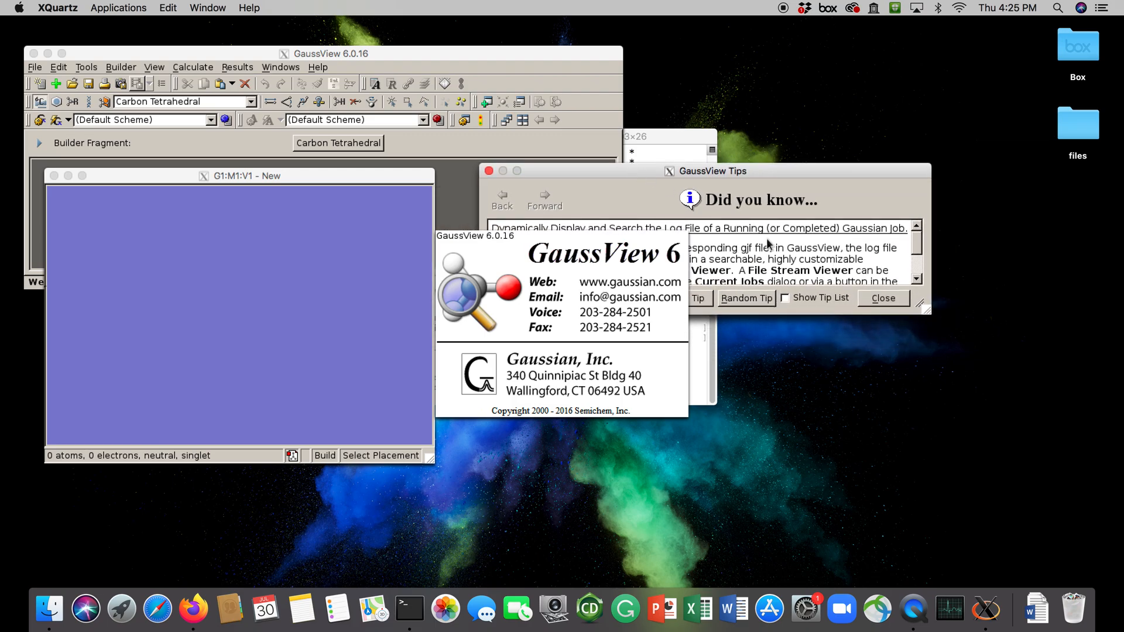
{"action": "mouse_move", "coordinate": [896, 330]}
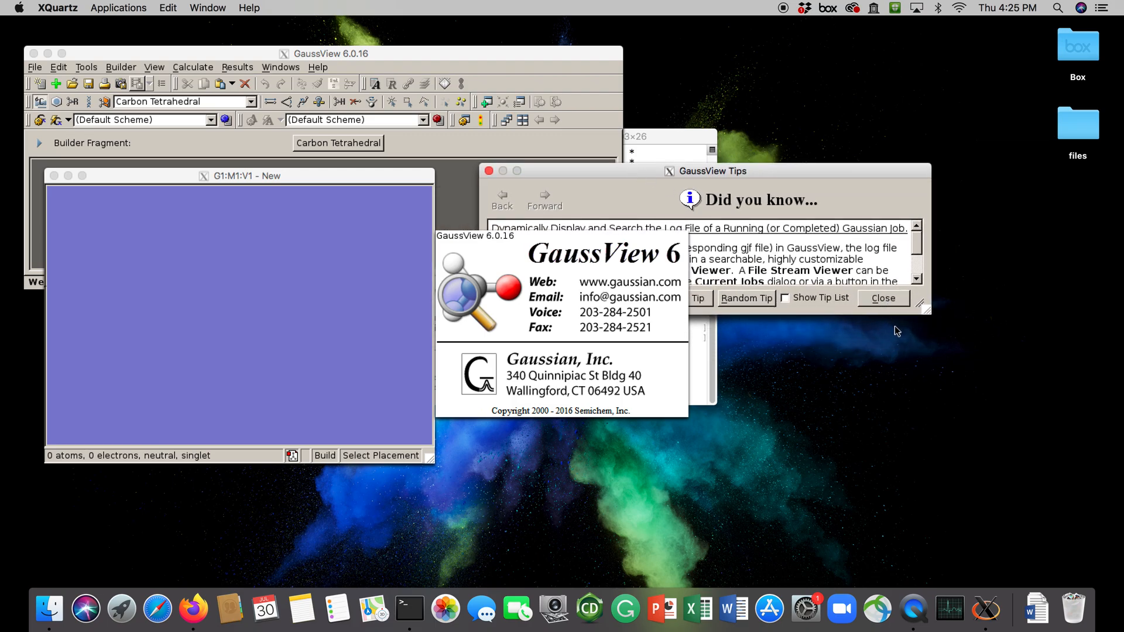
Dismiss the tips dialog and place a benzene ring in the G1:M1:V1 window
{"action": "left_click", "coordinate": [883, 298]}
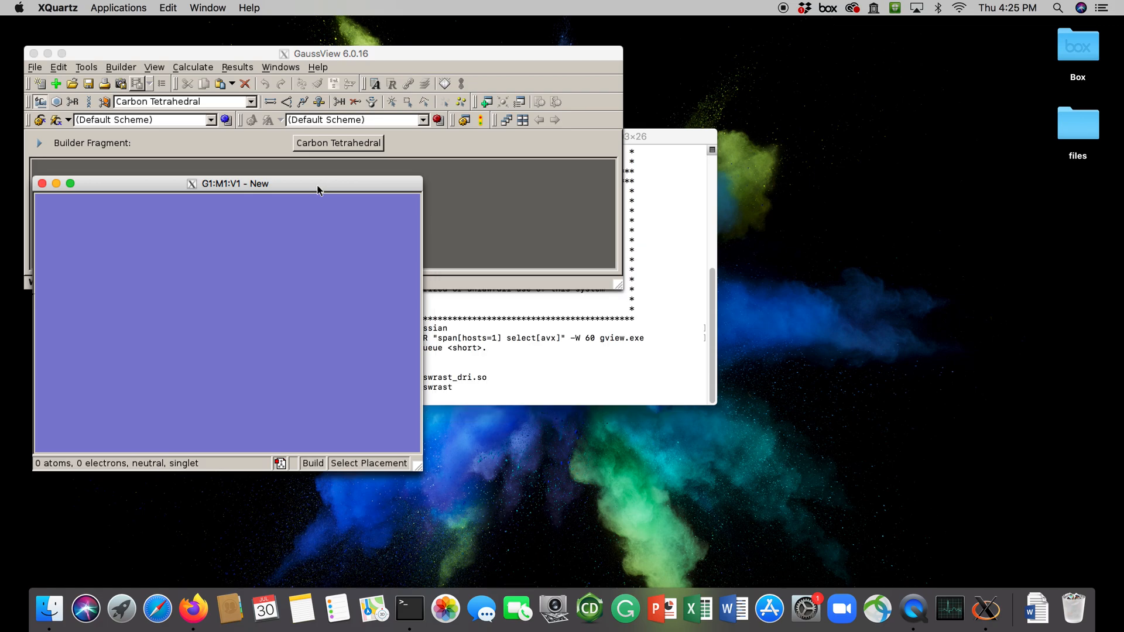
{"action": "mouse_move", "coordinate": [53, 103]}
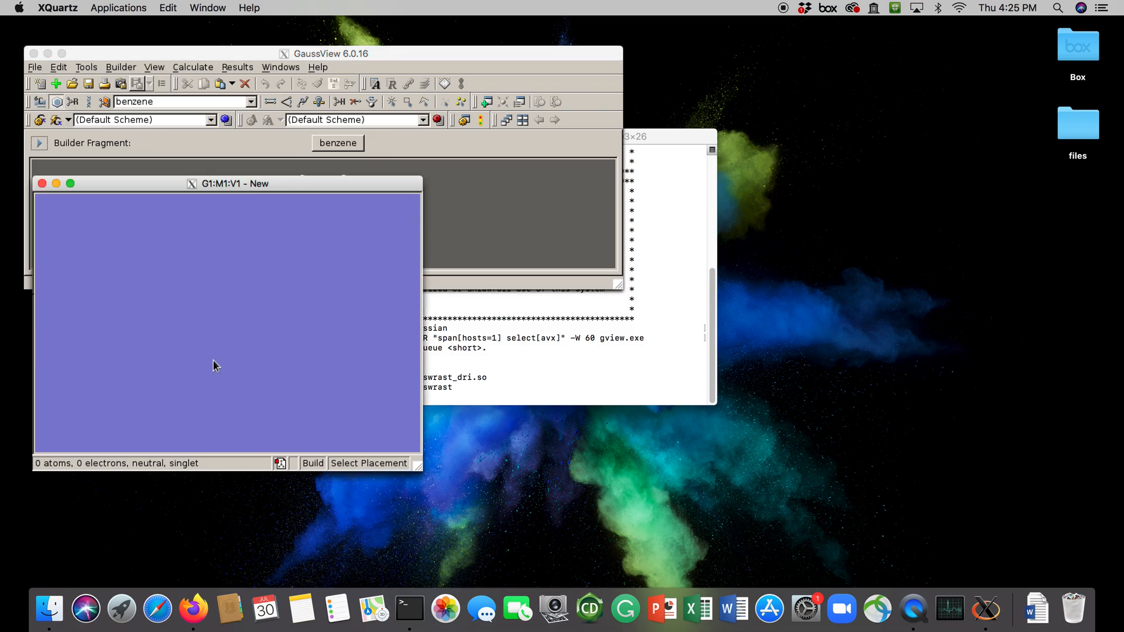
{"action": "mouse_move", "coordinate": [198, 296]}
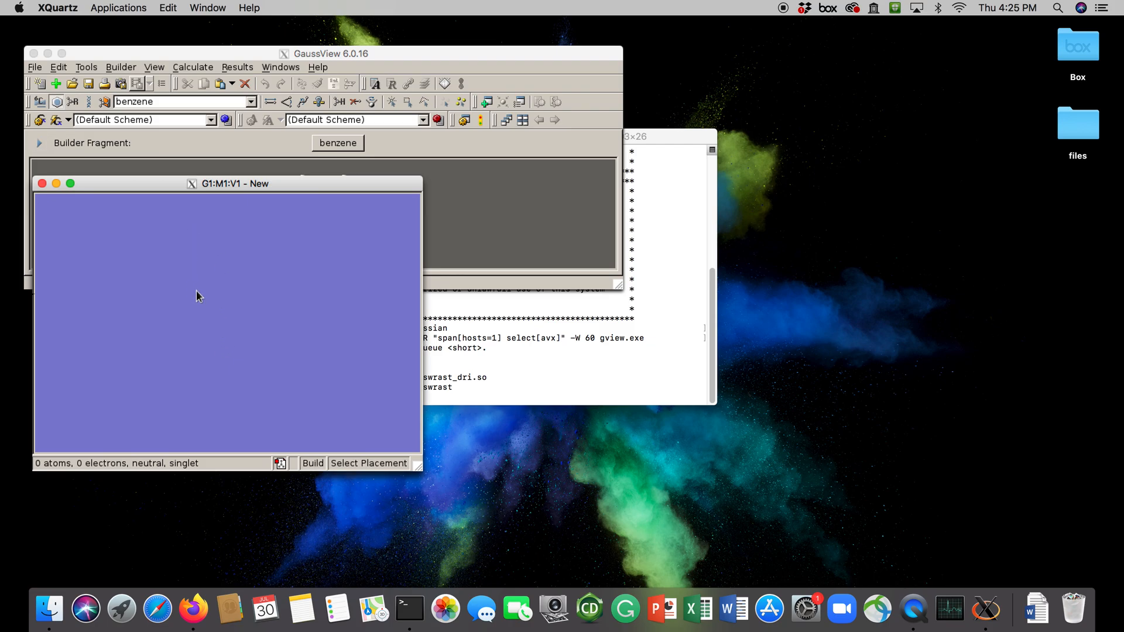
{"action": "mouse_move", "coordinate": [192, 301]}
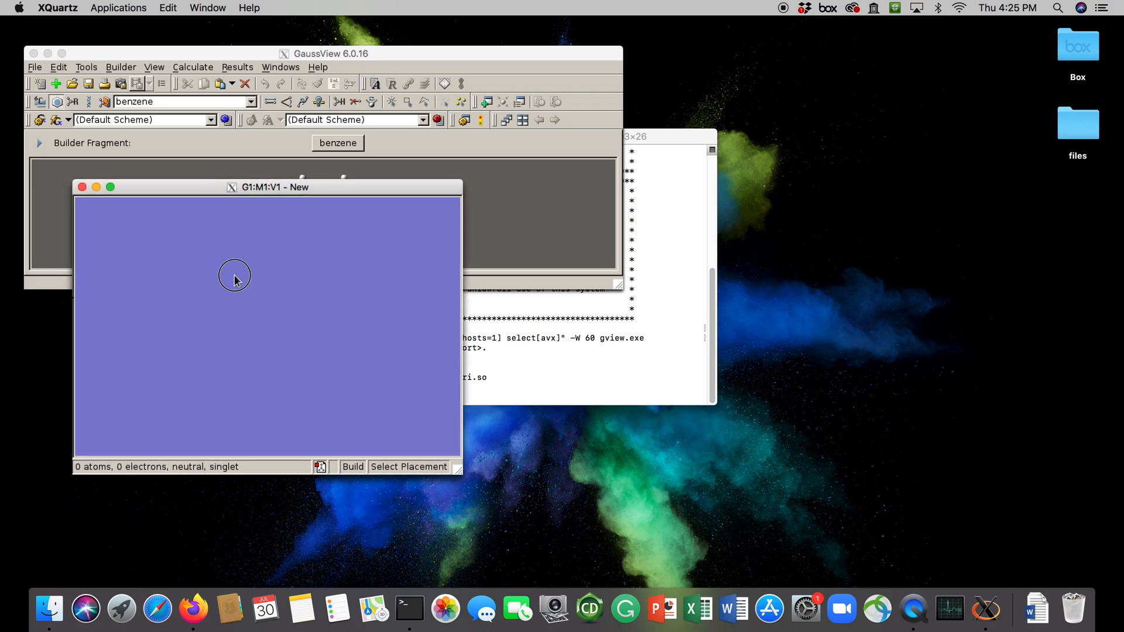
{"action": "left_click", "coordinate": [234, 277]}
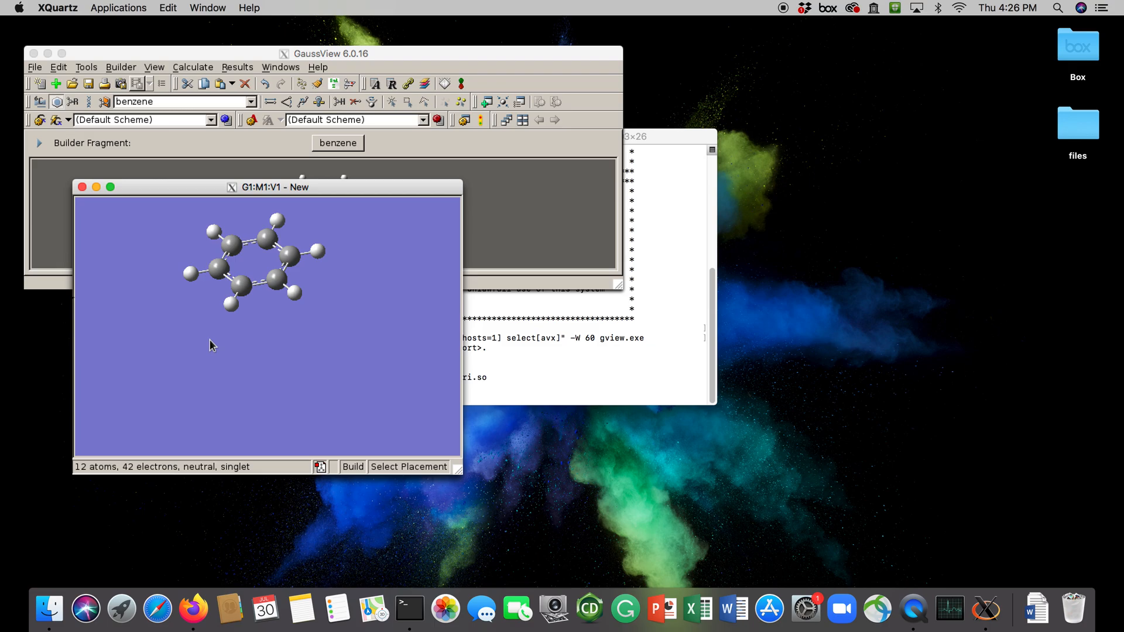
{"action": "mouse_move", "coordinate": [118, 194]}
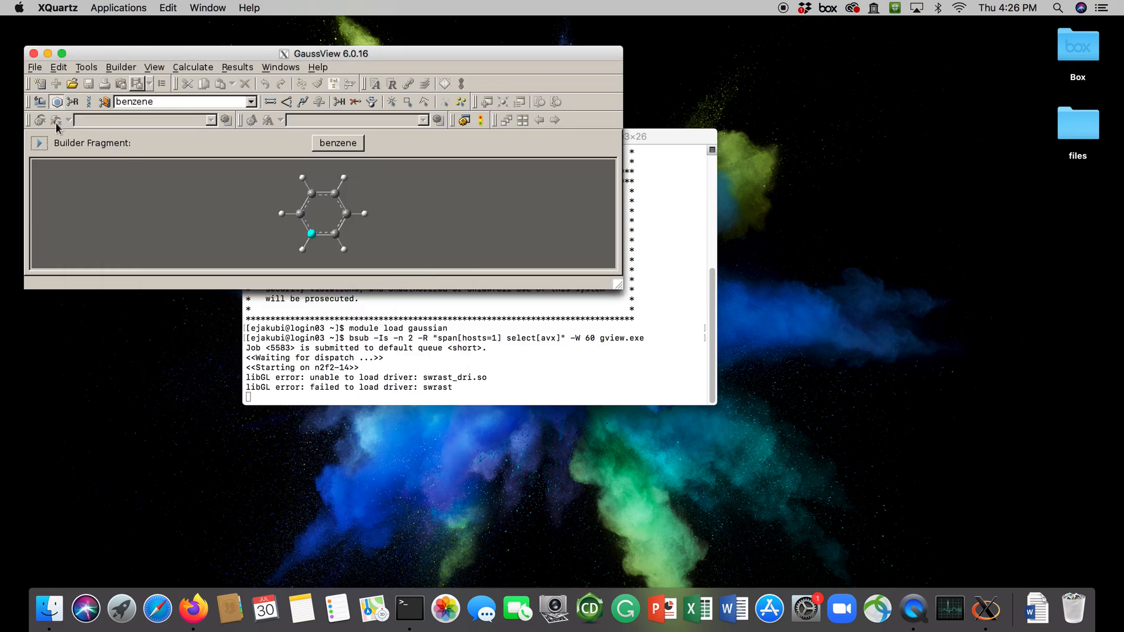
Quit GaussView via File > Exit and type exit at the henry2 prompt without running it
{"action": "left_click", "coordinate": [35, 67]}
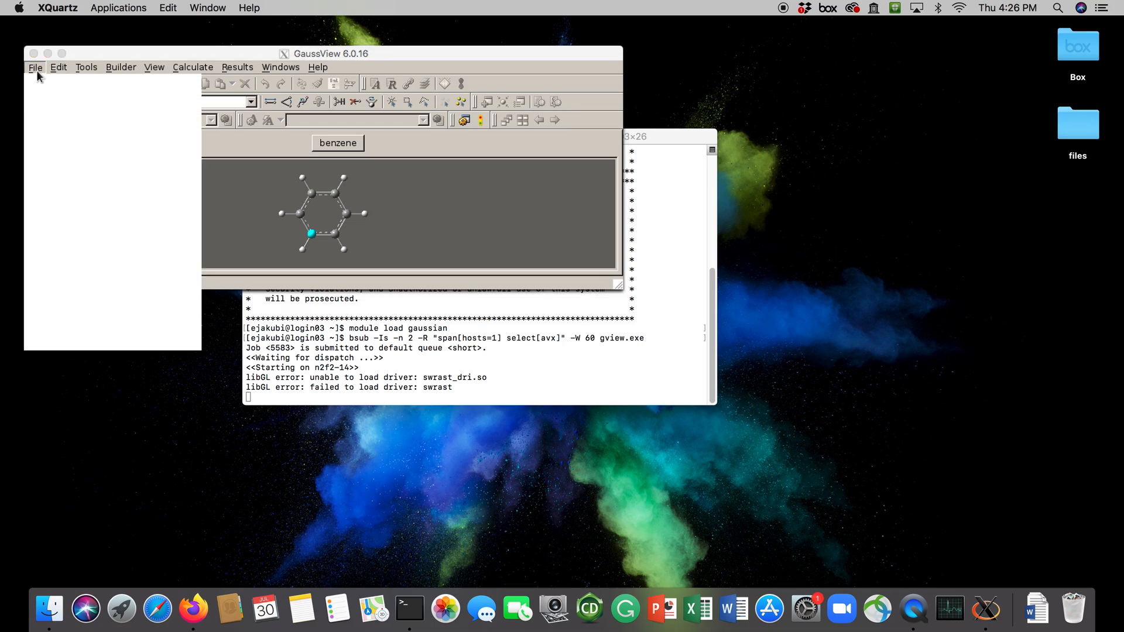
{"action": "left_click", "coordinate": [35, 67]}
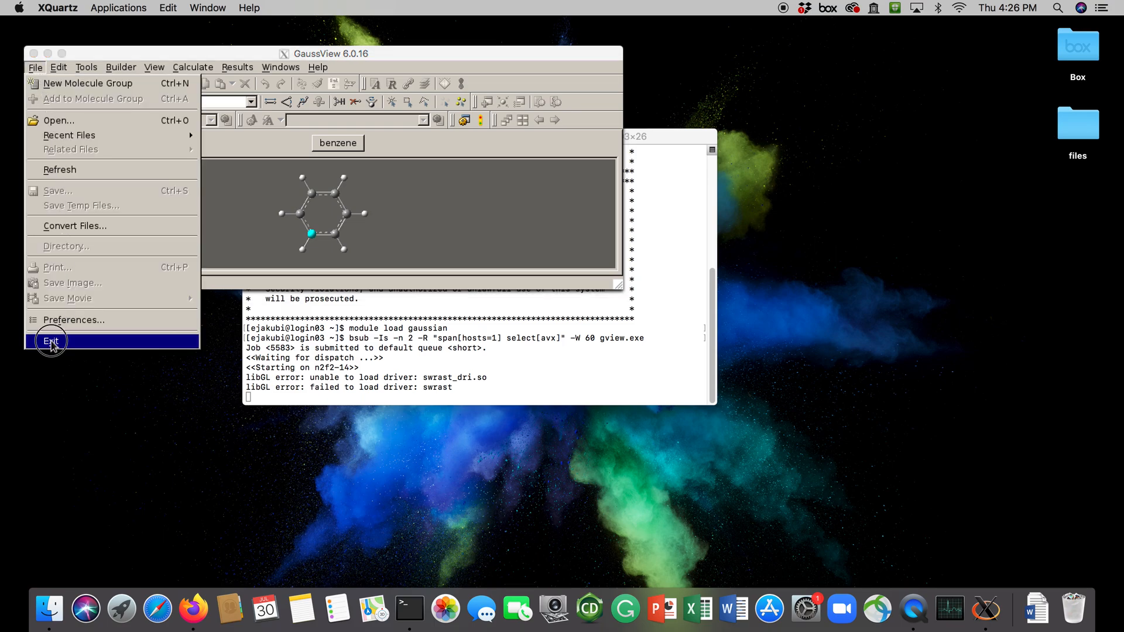
{"action": "left_click", "coordinate": [50, 340]}
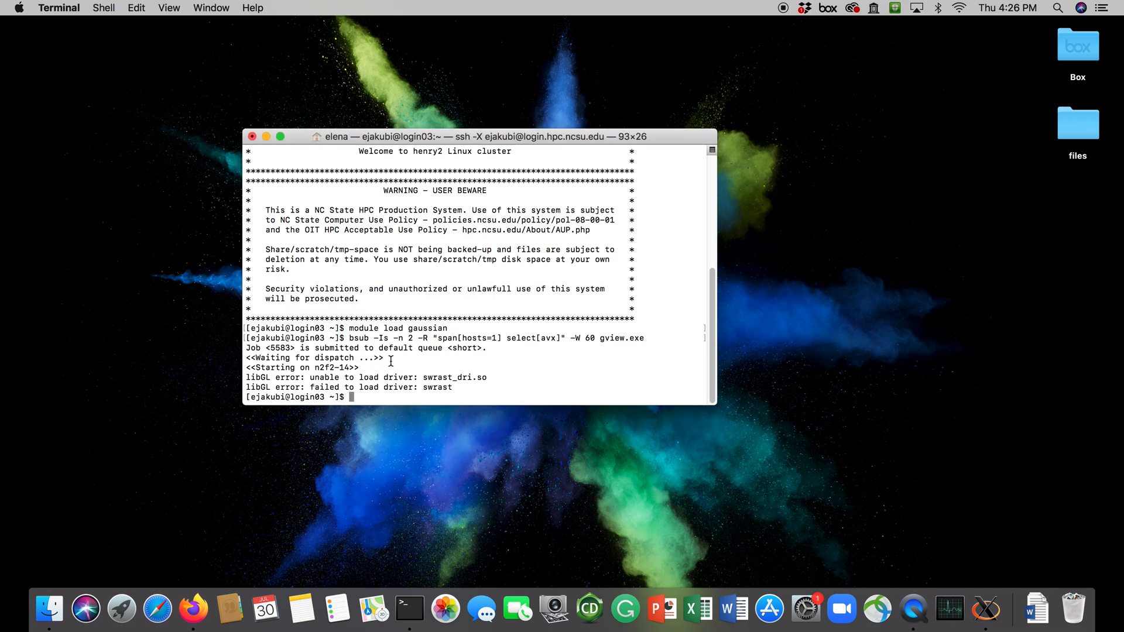
{"action": "type", "text": "exit"}
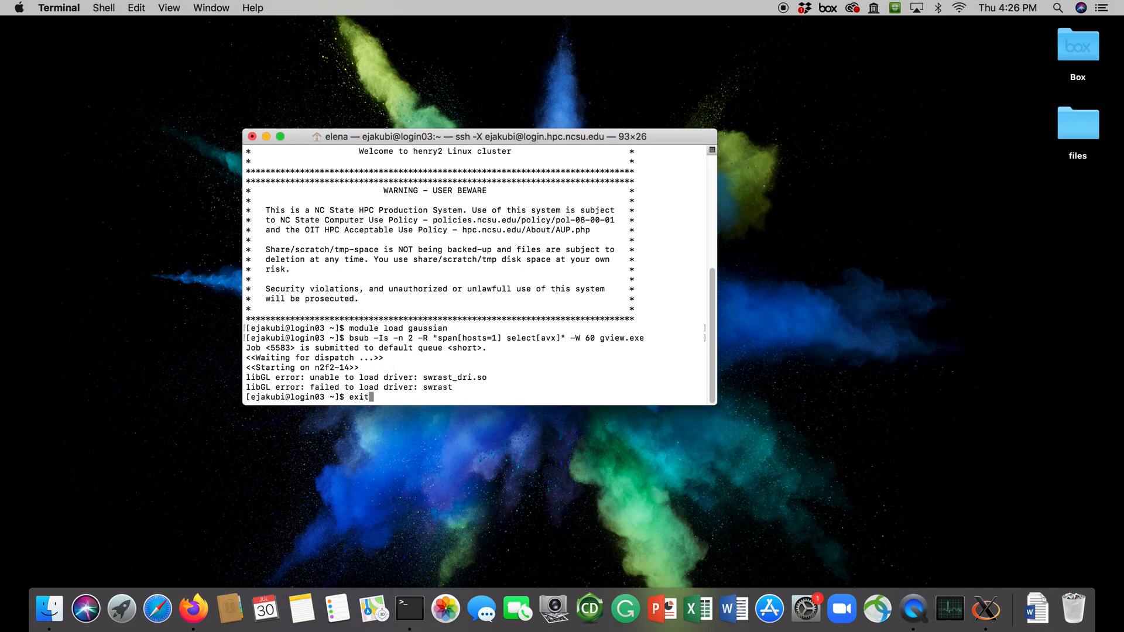